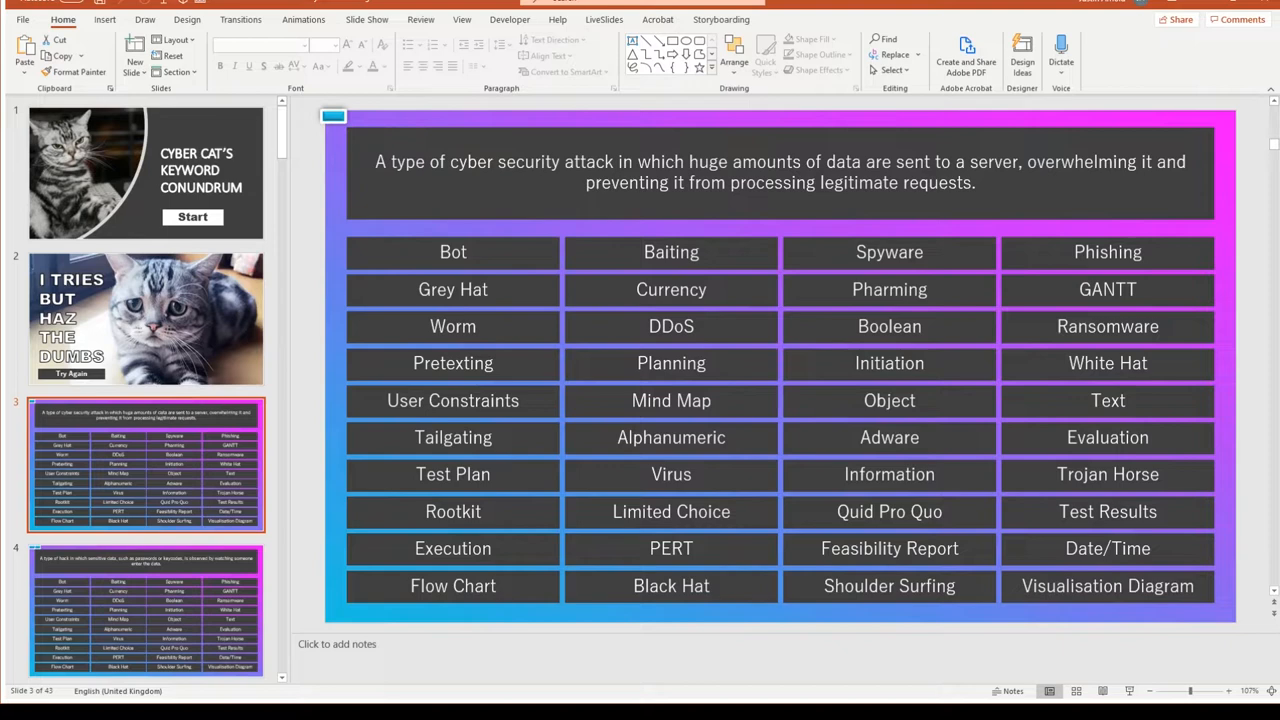
mouse_move(709, 328)
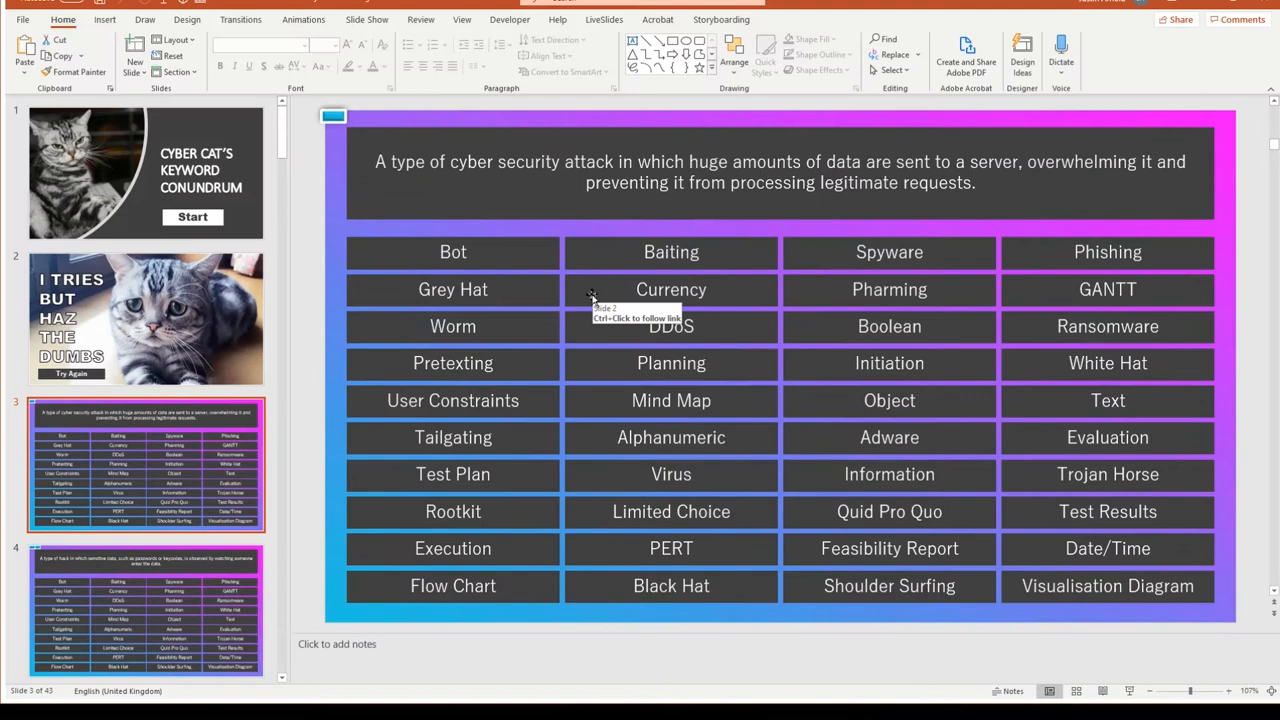
Scroll the slide thumbnails and return to the first question slide.
scroll("down", 3)
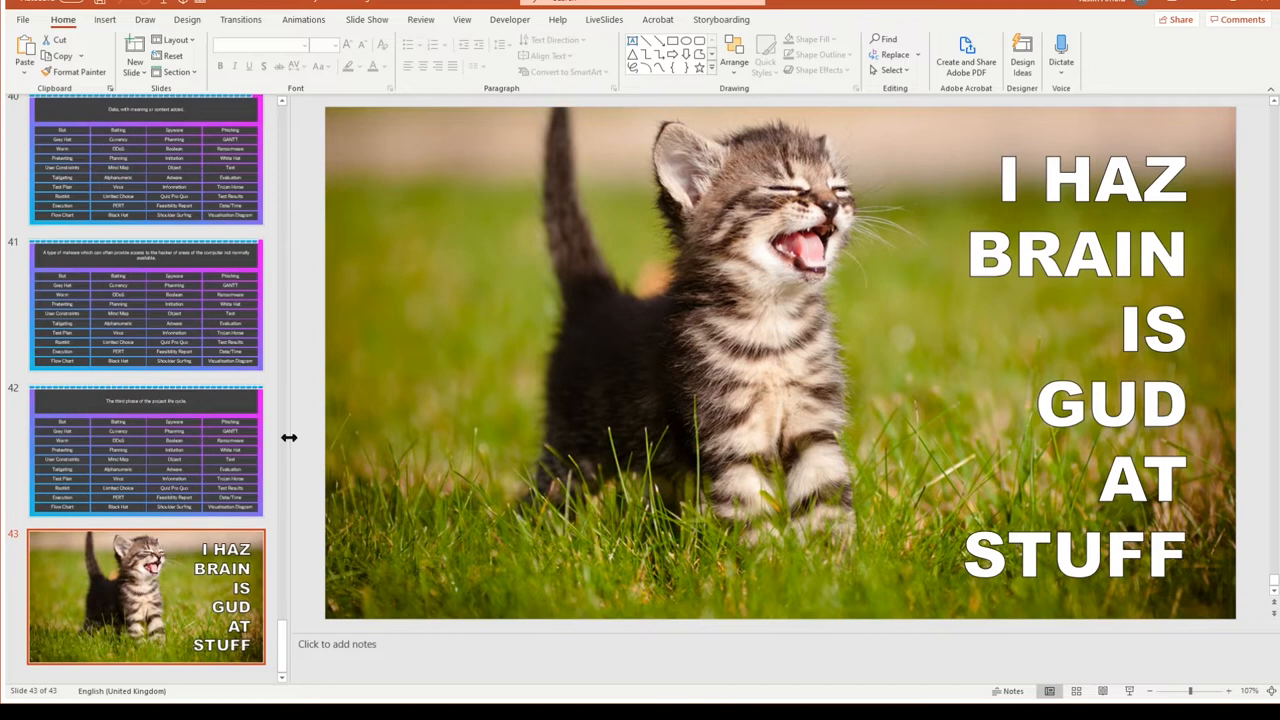
mouse_move(520, 487)
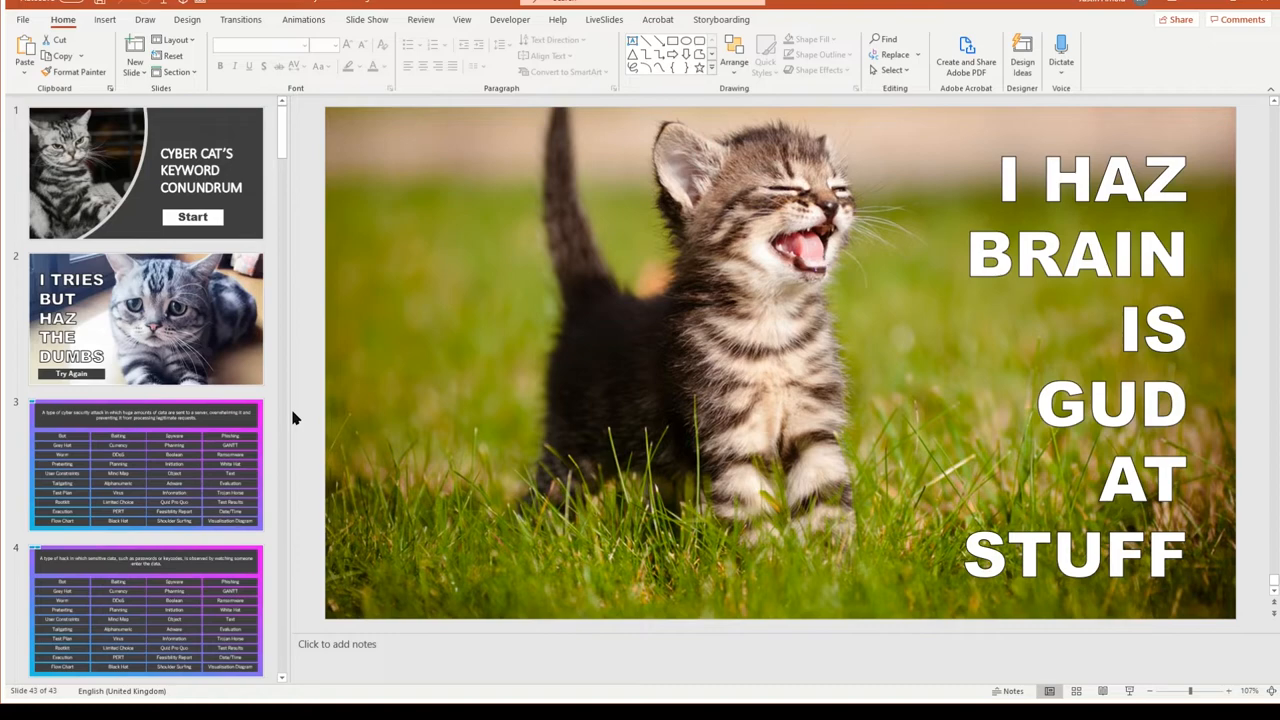
left_click(145, 463)
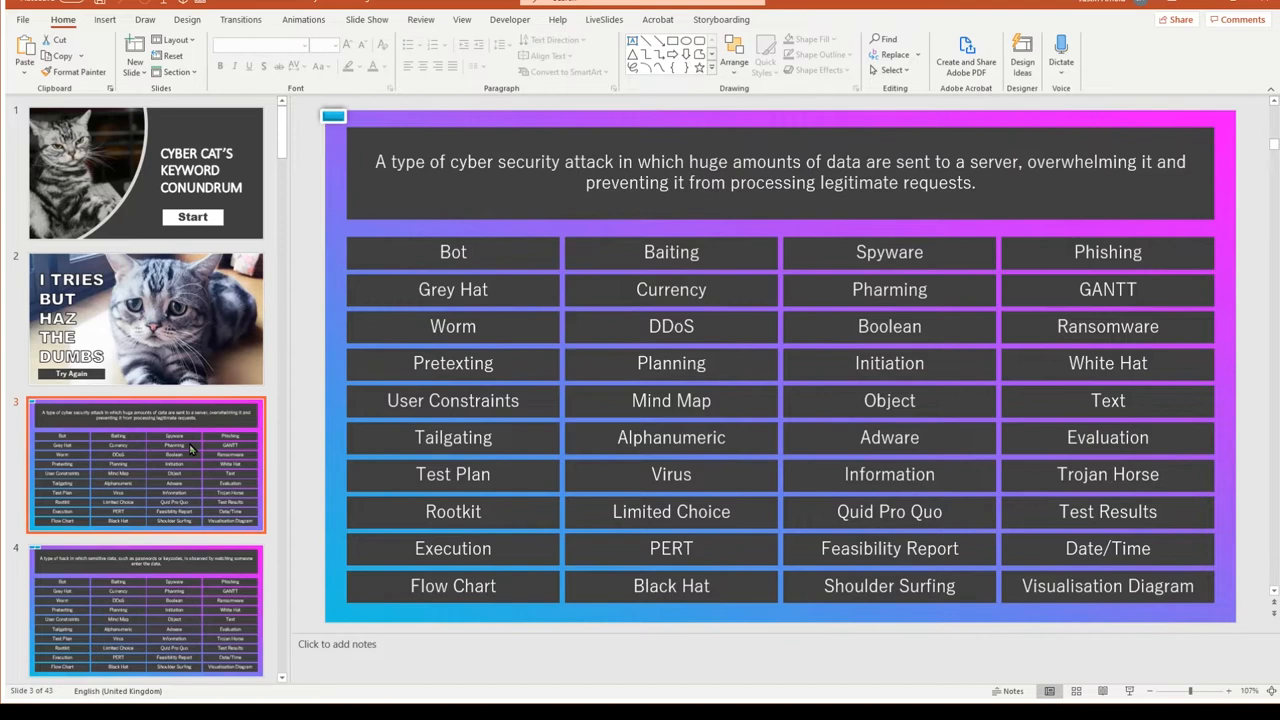
mouse_move(307, 294)
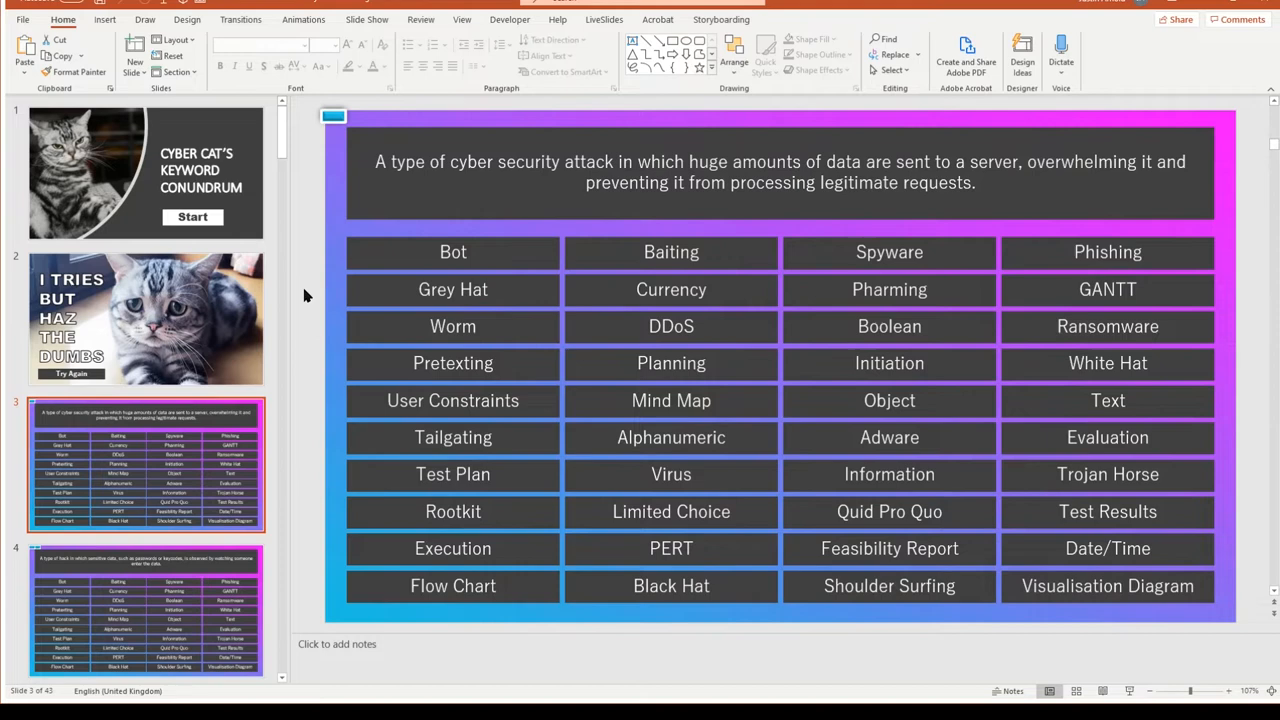
mouse_move(393, 527)
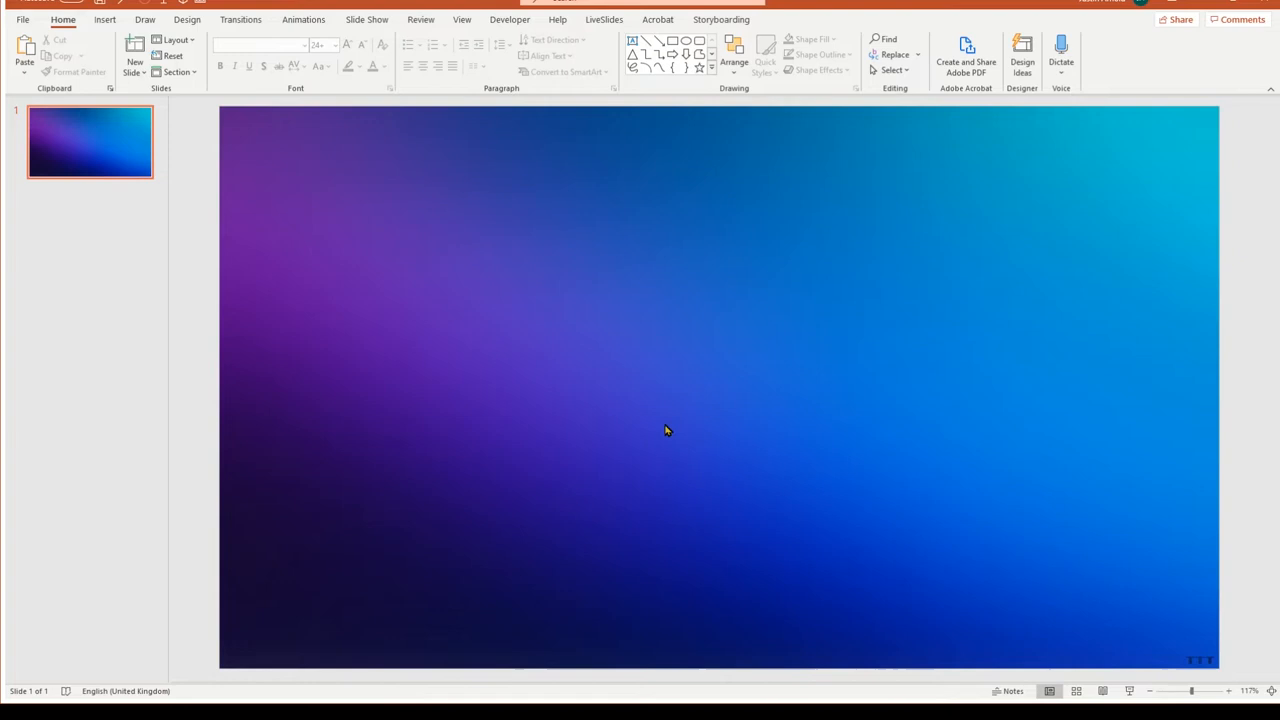
Draw a rectangle on the left labelled 'PowerPoint' and select it for styling.
left_click_drag(255, 388, 537, 455)
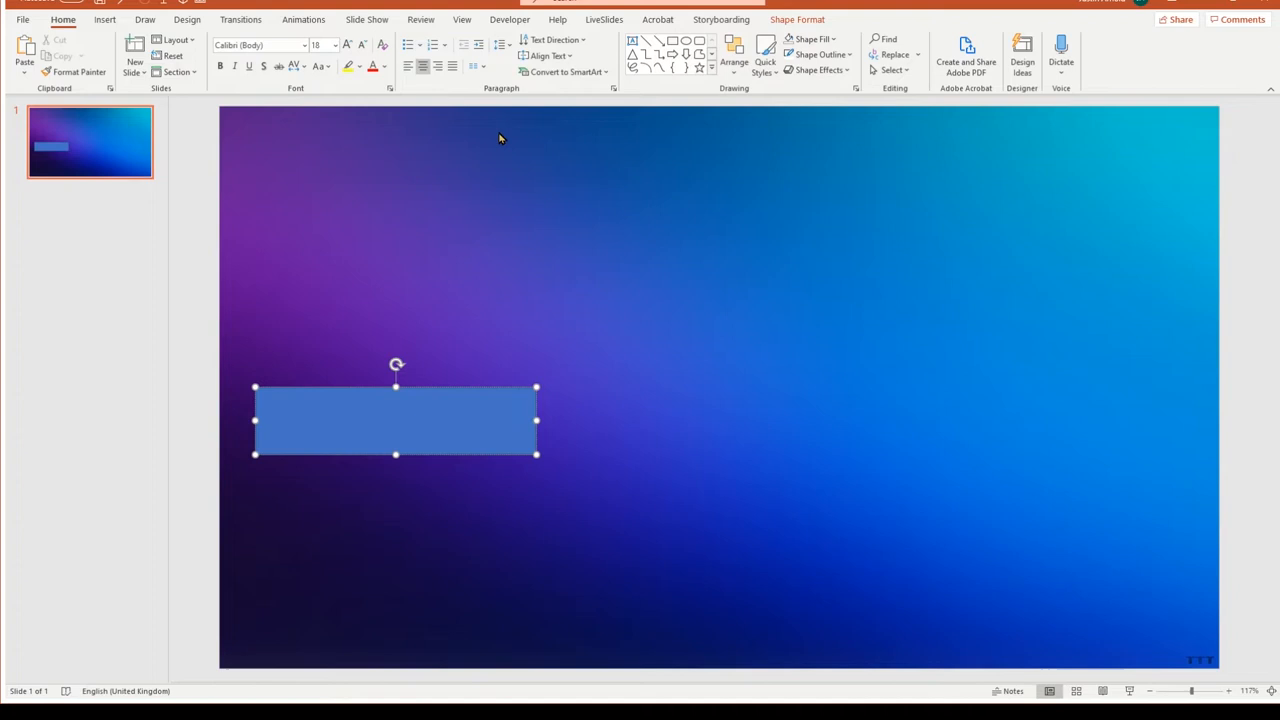
type("PowerPoint")
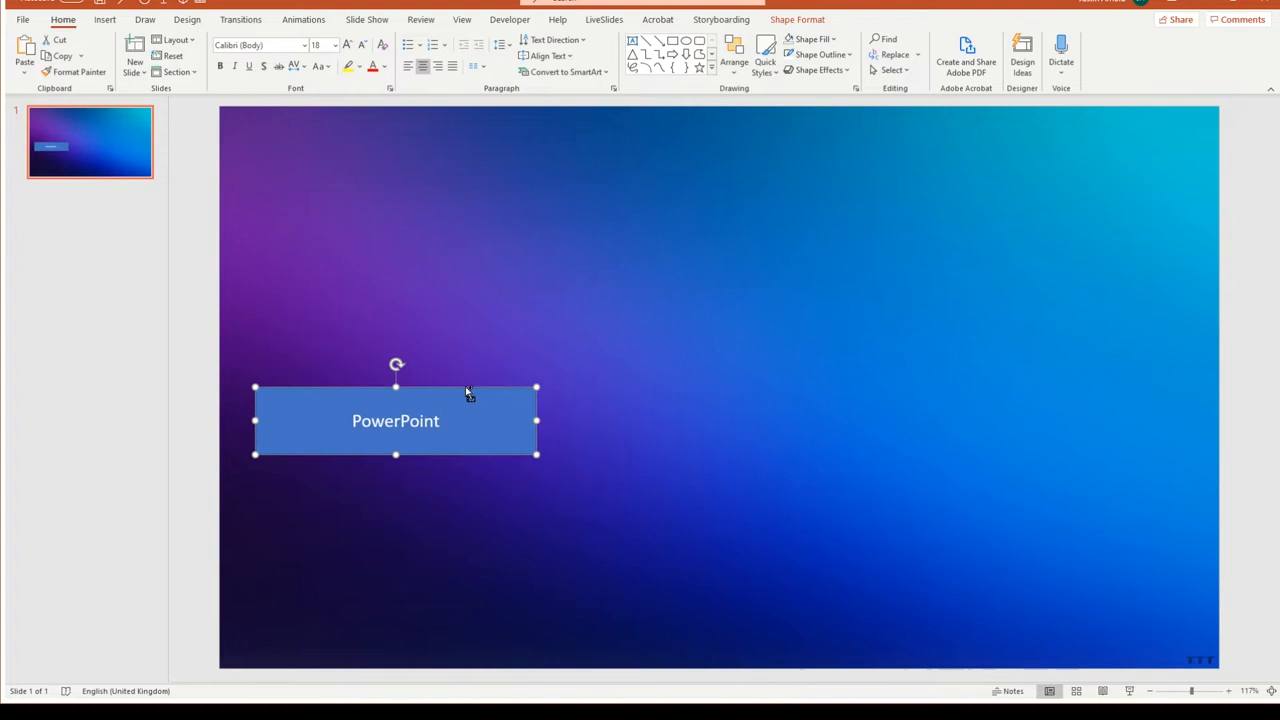
left_click(811, 39)
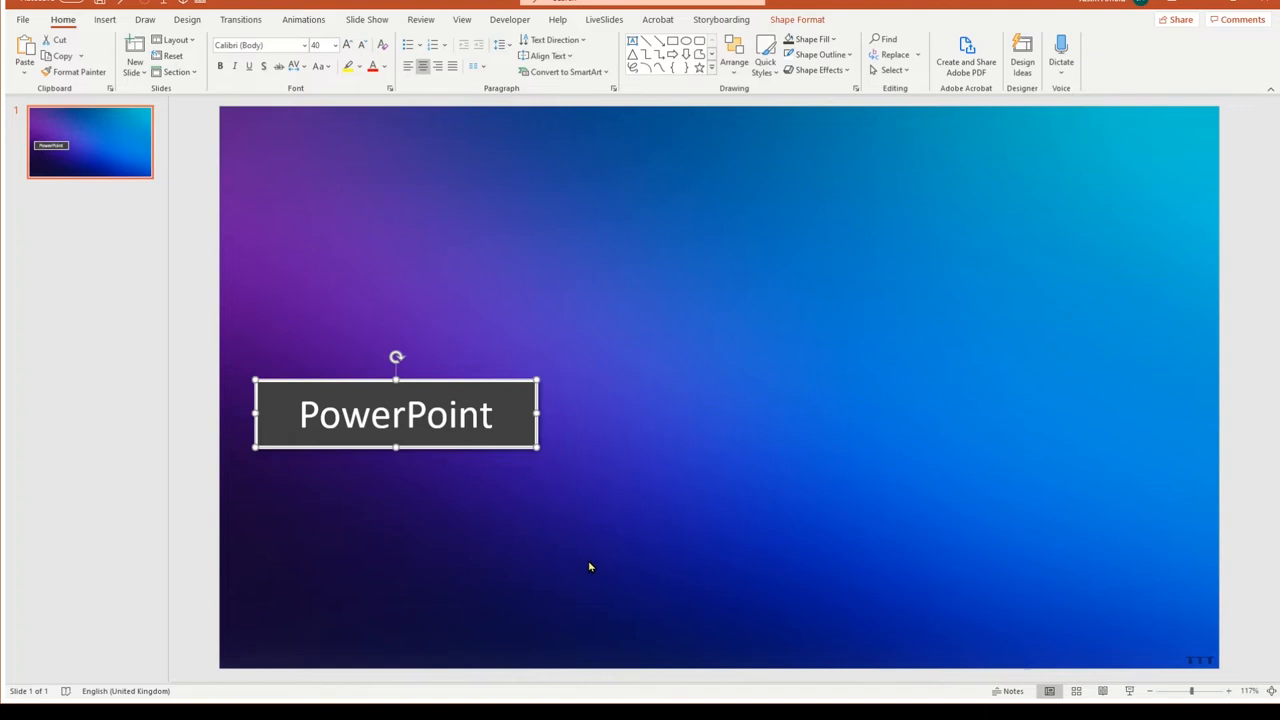
mouse_move(485, 447)
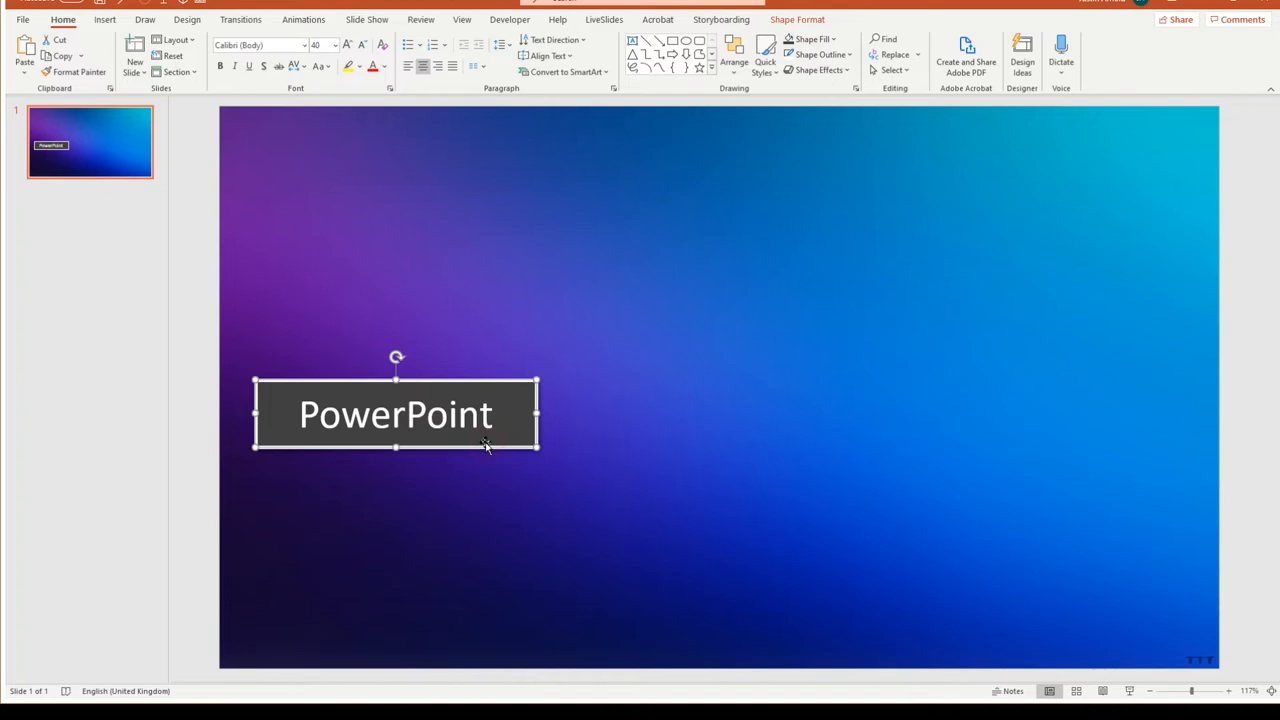
mouse_move(91, 312)
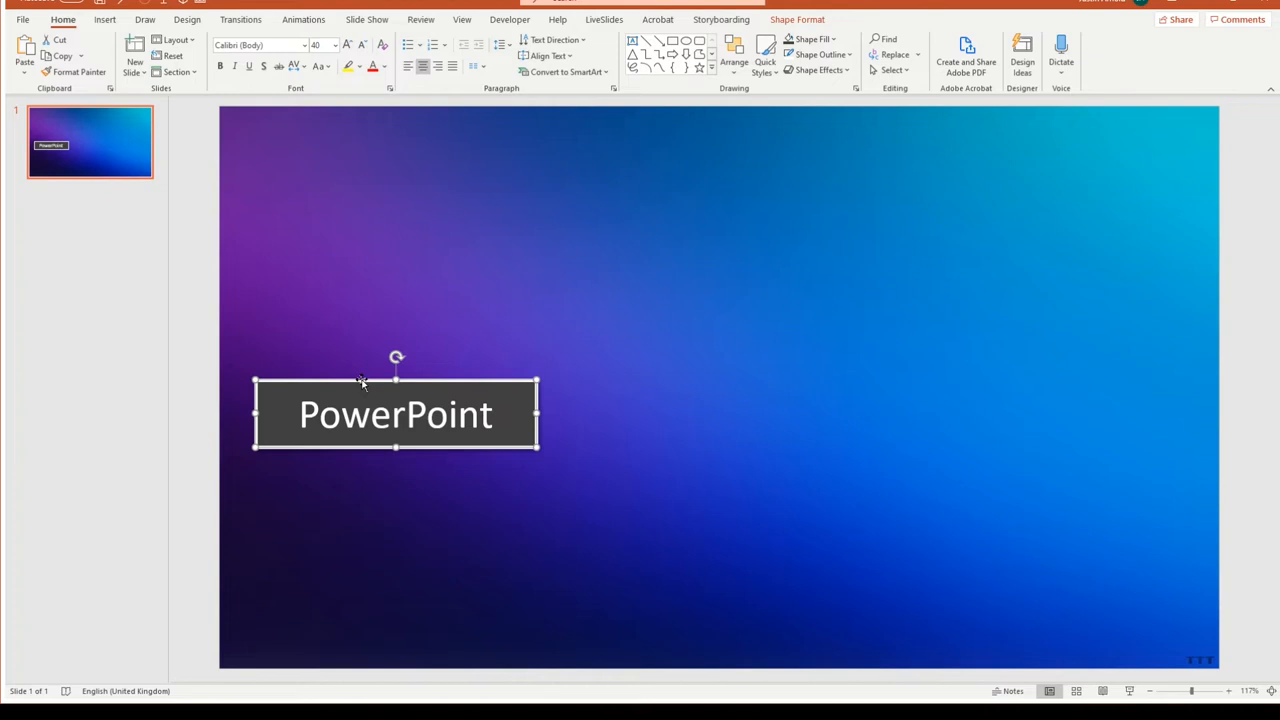
Add a Blank layout slide and type 'Start' as its big title.
left_click(134, 50)
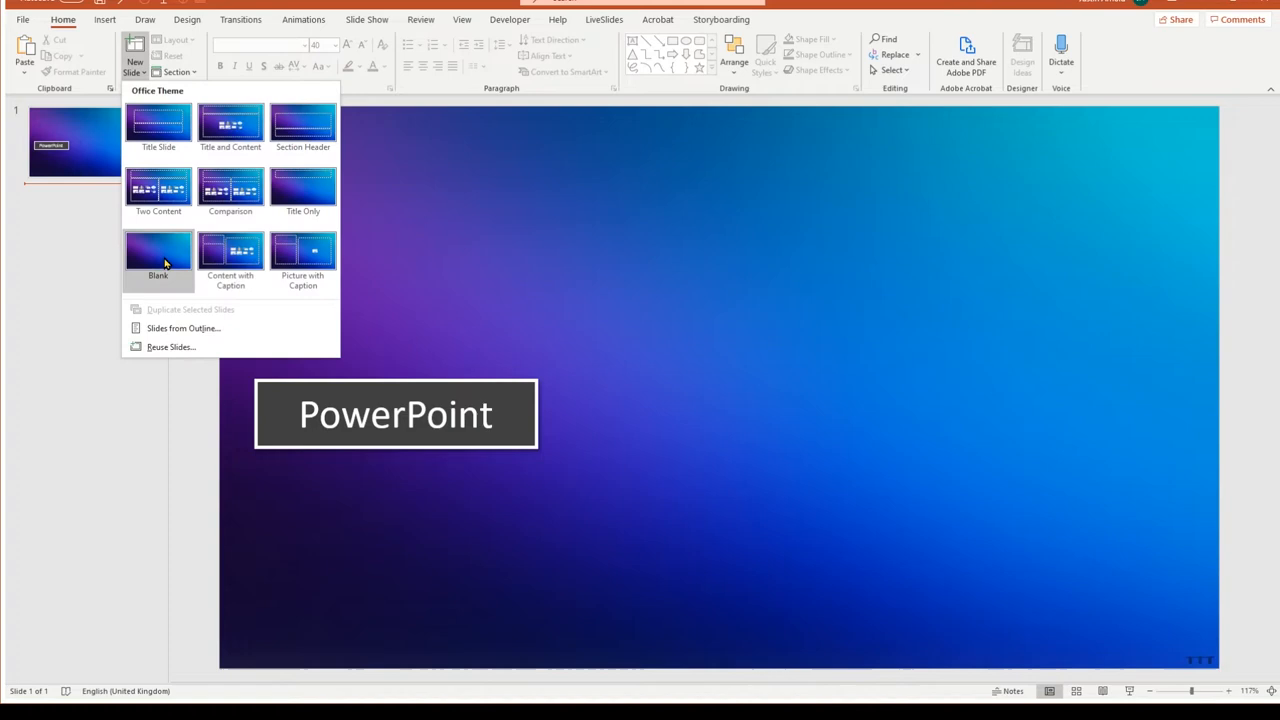
left_click(158, 248)
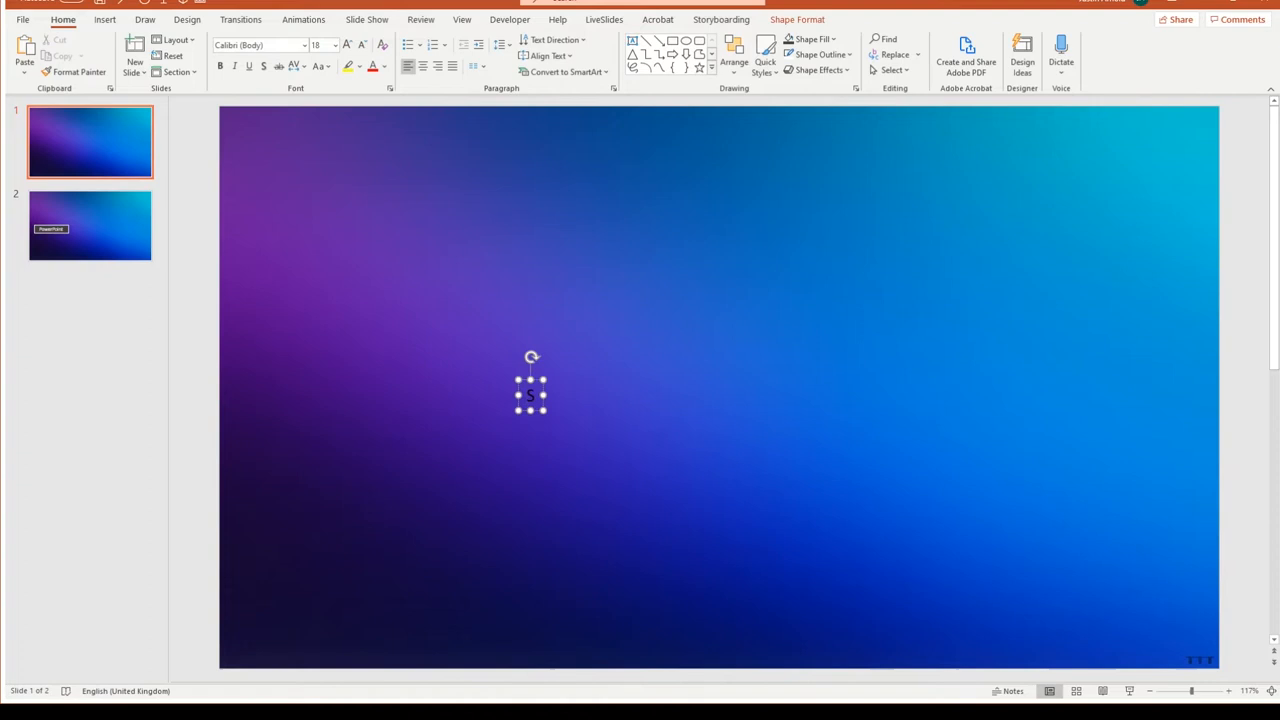
type("tart")
type("138")
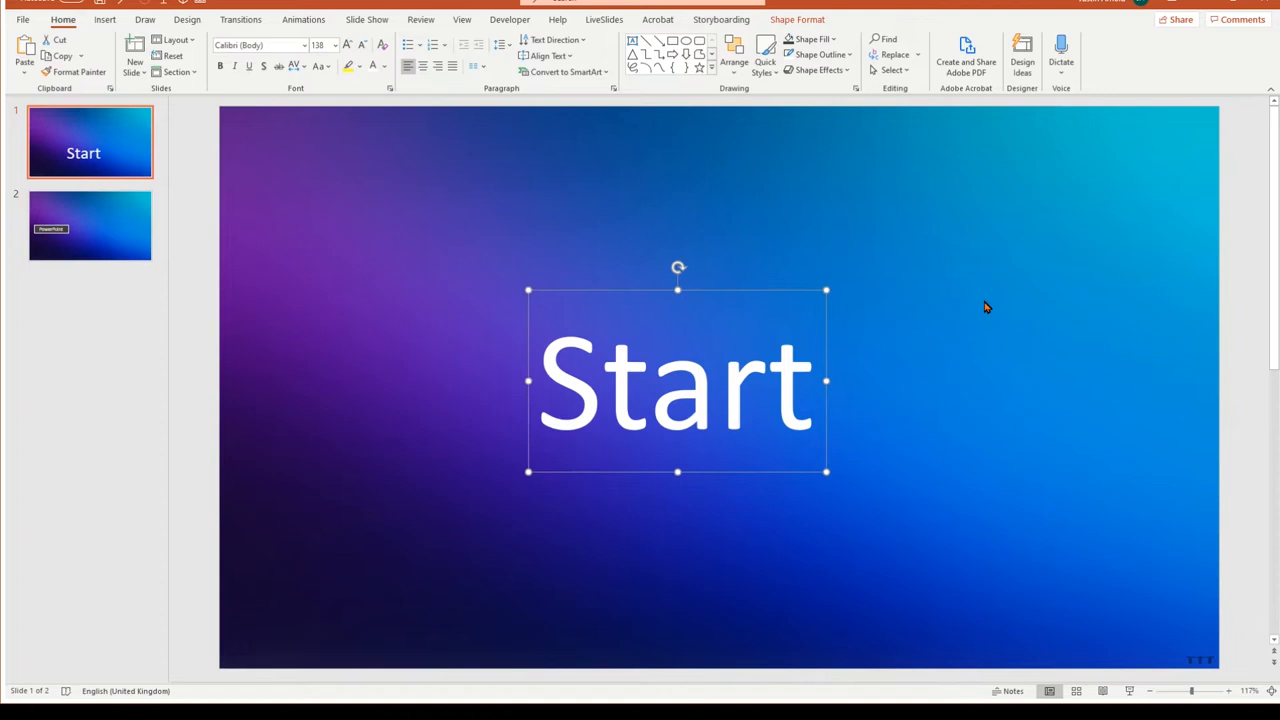
Put a dark grey 'Start' button bottom-right on the Start slide and duplicate it.
left_click(90, 225)
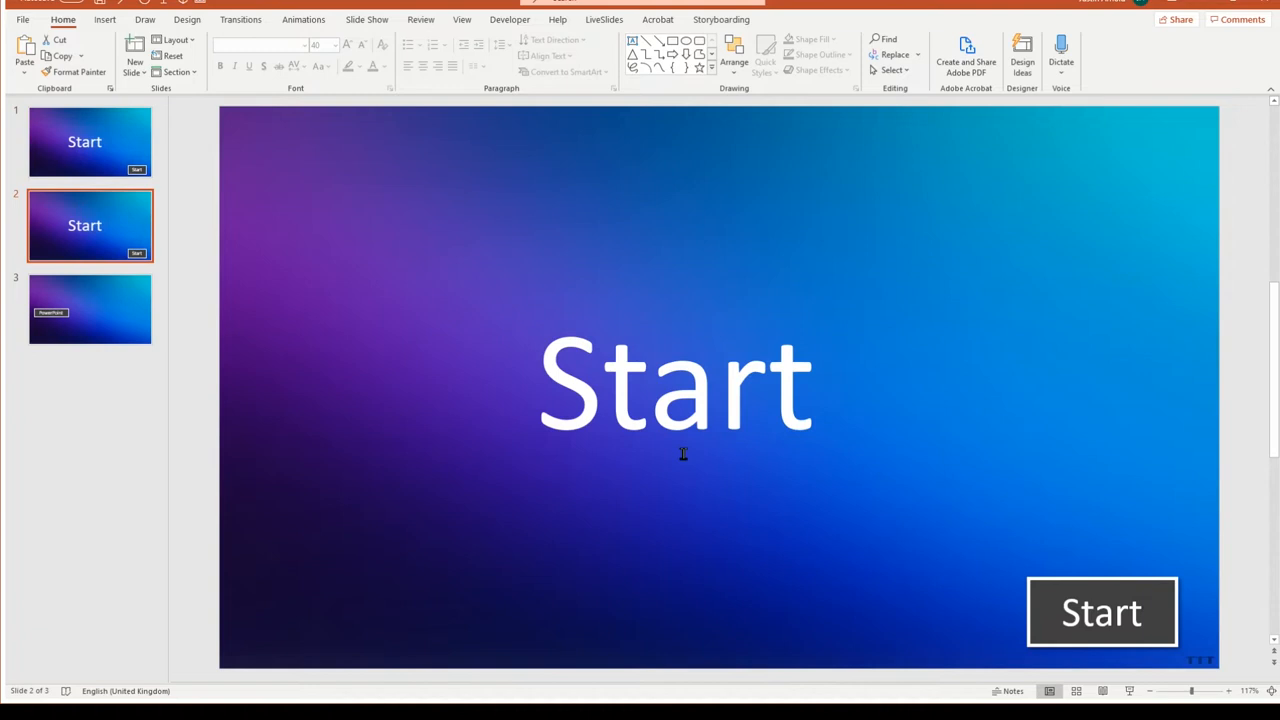
Type 'Wrong' on its slide and label the bottom-right button 'Exit'.
type("Wrong")
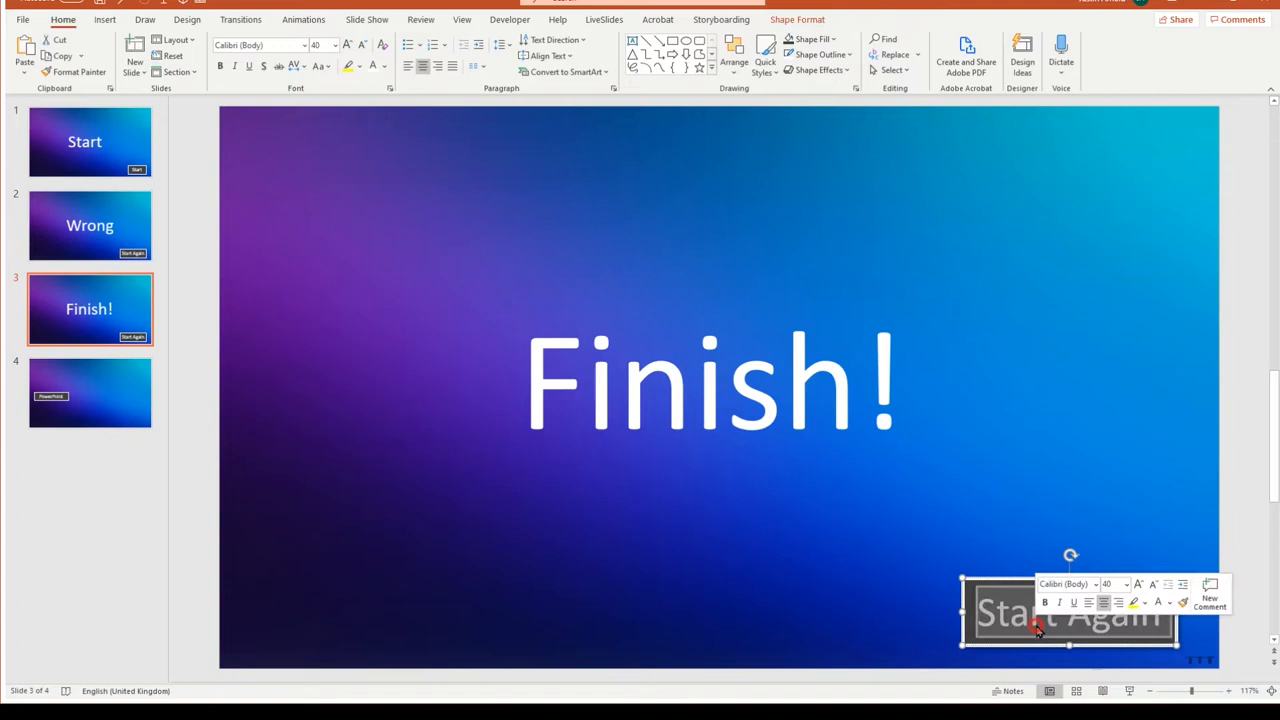
type("Exit")
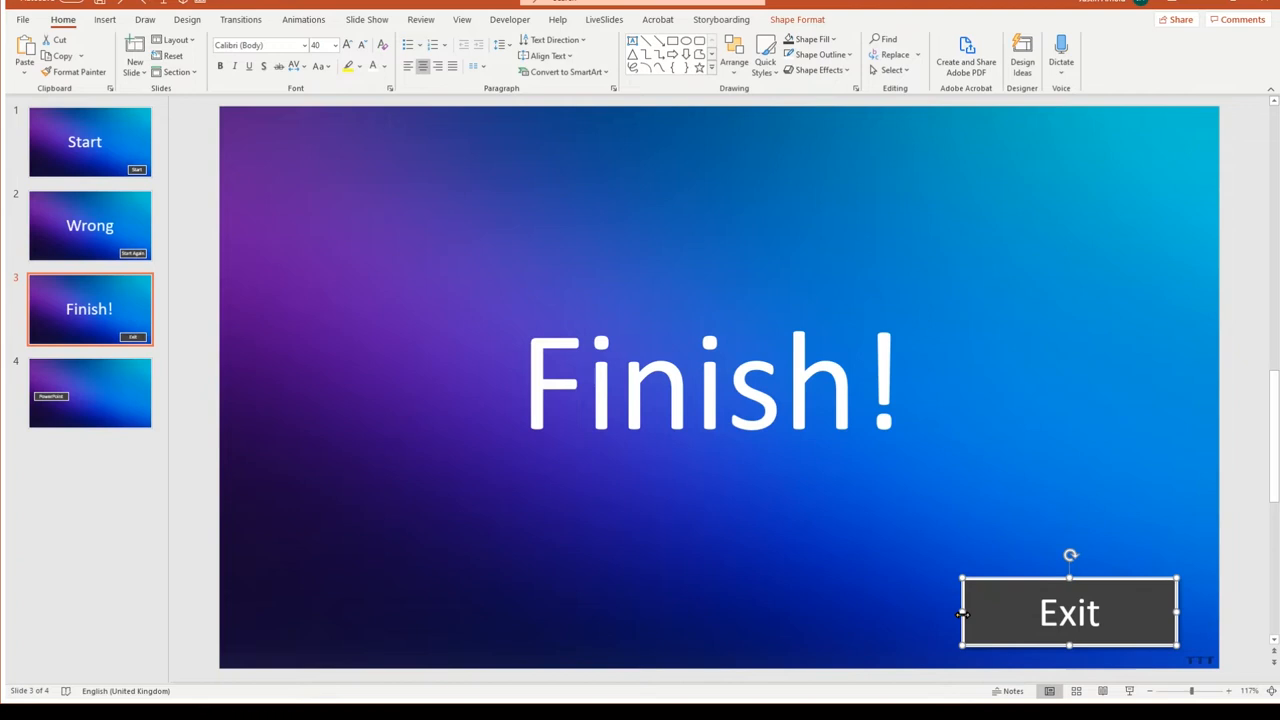
left_click(89, 392)
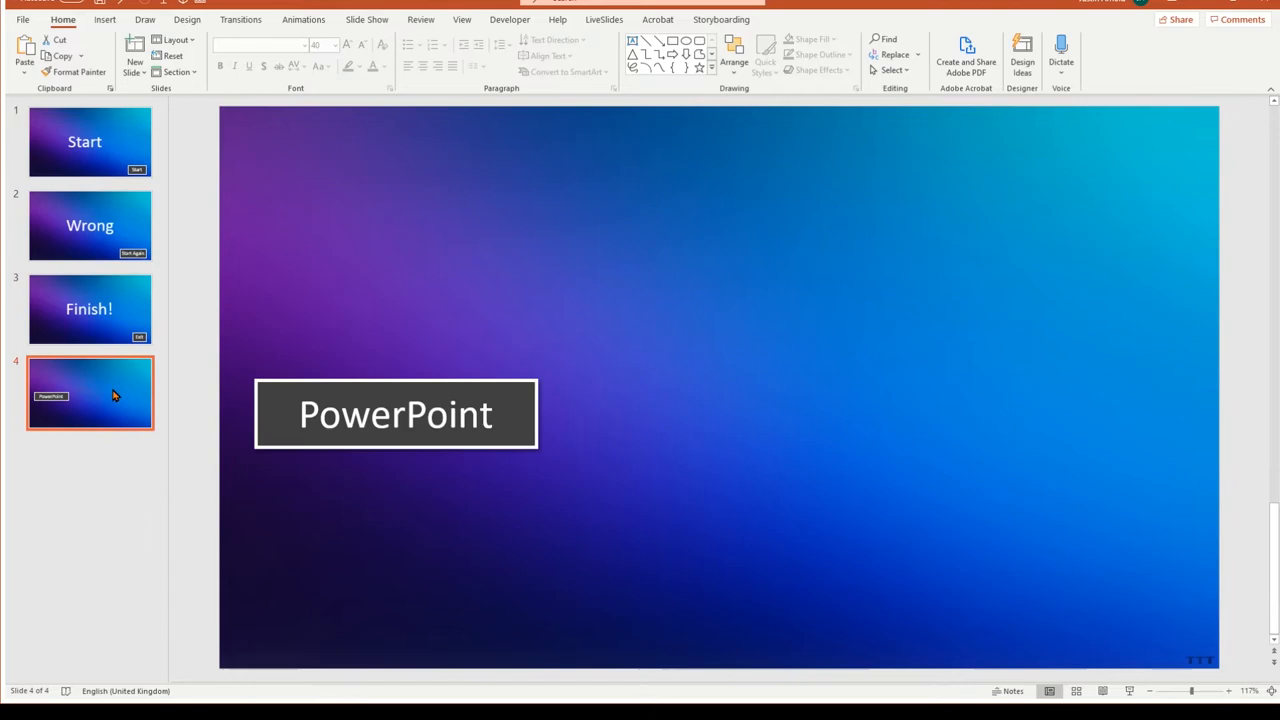
Select slide 4's PowerPoint answer button and start an Action hyperlink.
left_click(395, 414)
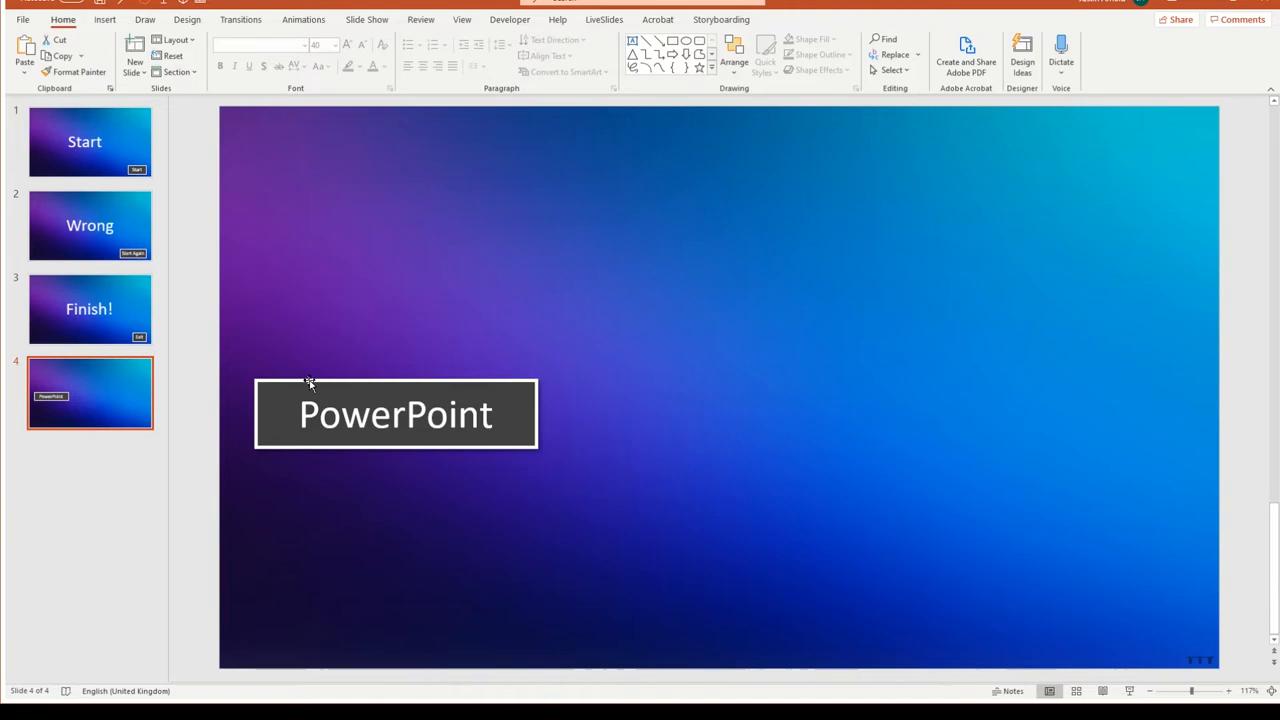
left_click(395, 414)
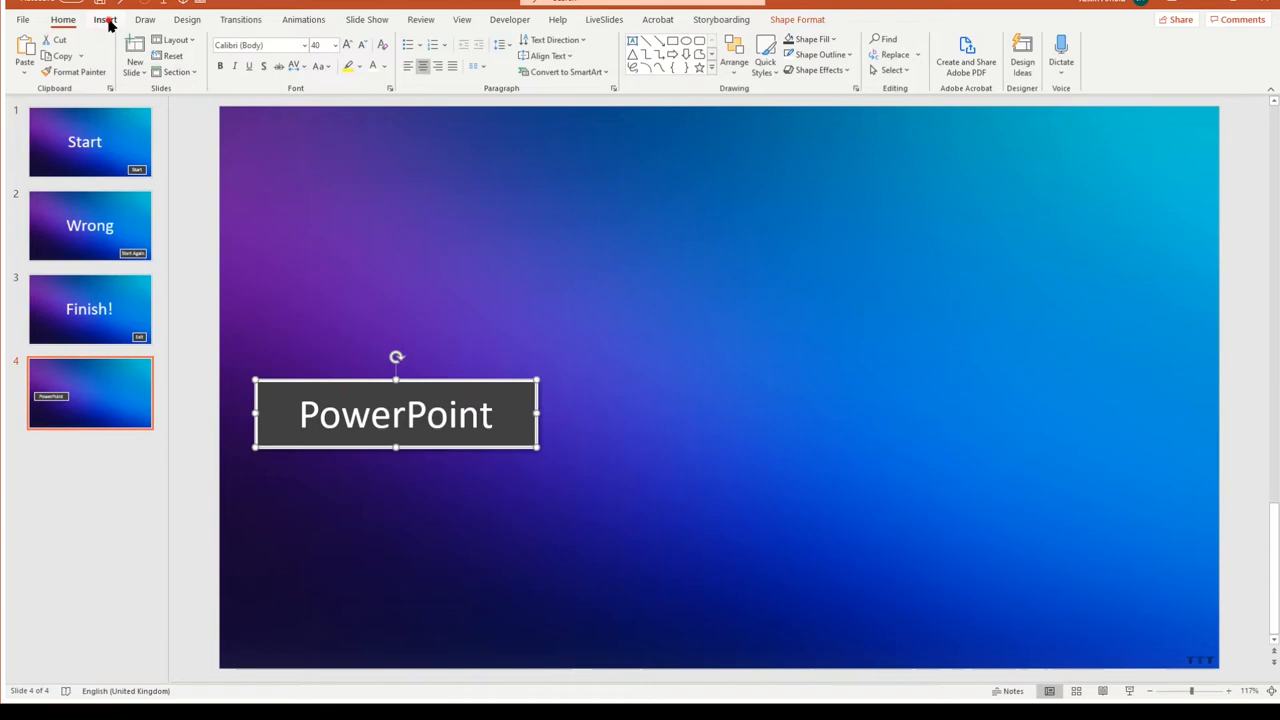
left_click(557, 55)
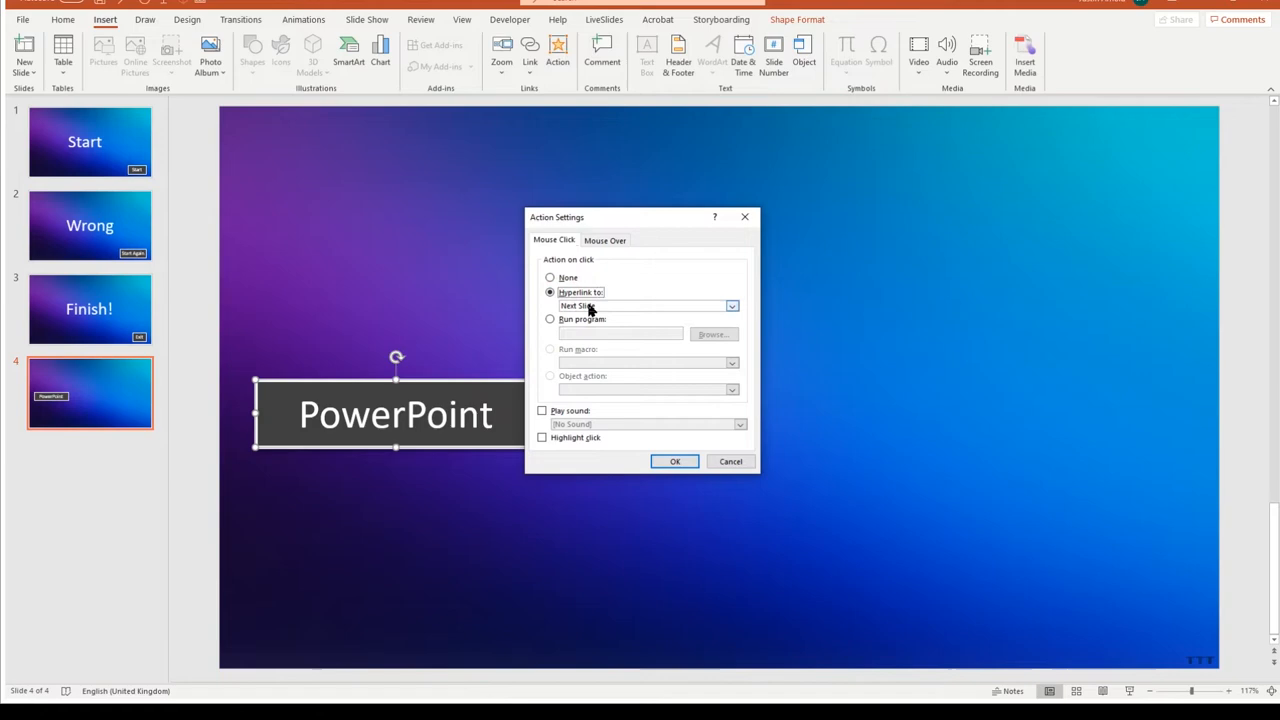
left_click(731, 305)
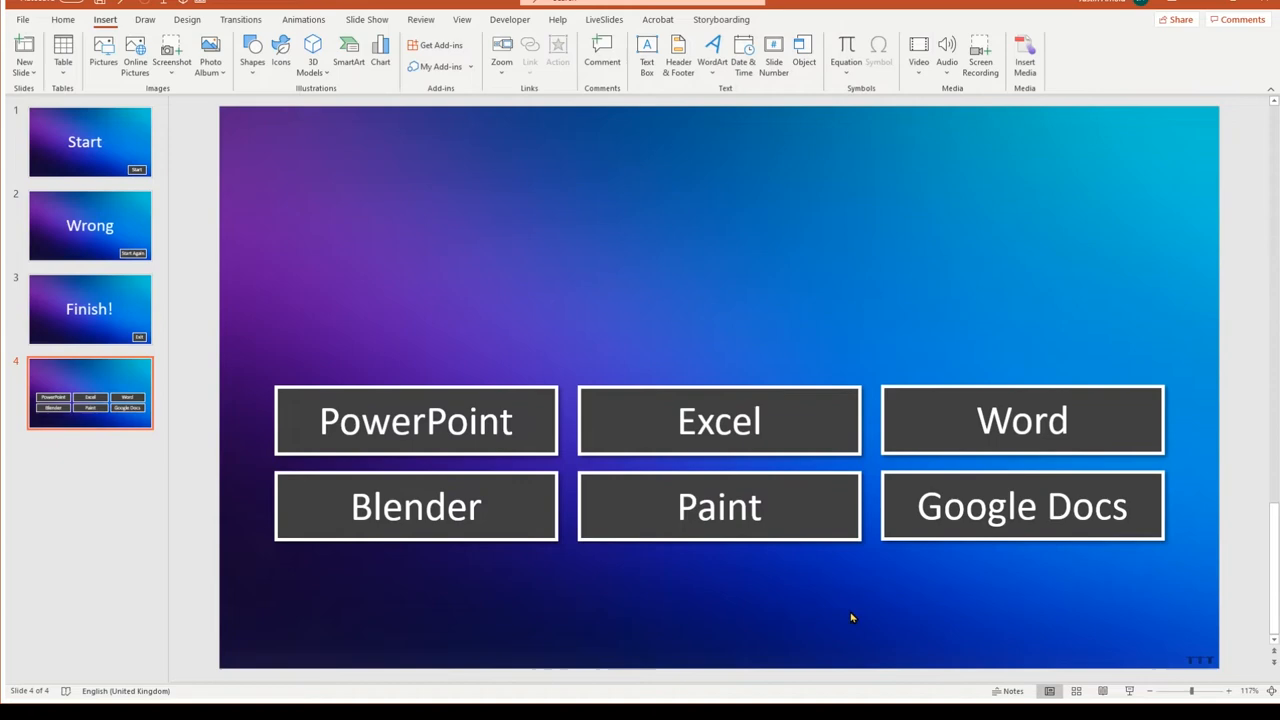
mouse_move(530, 392)
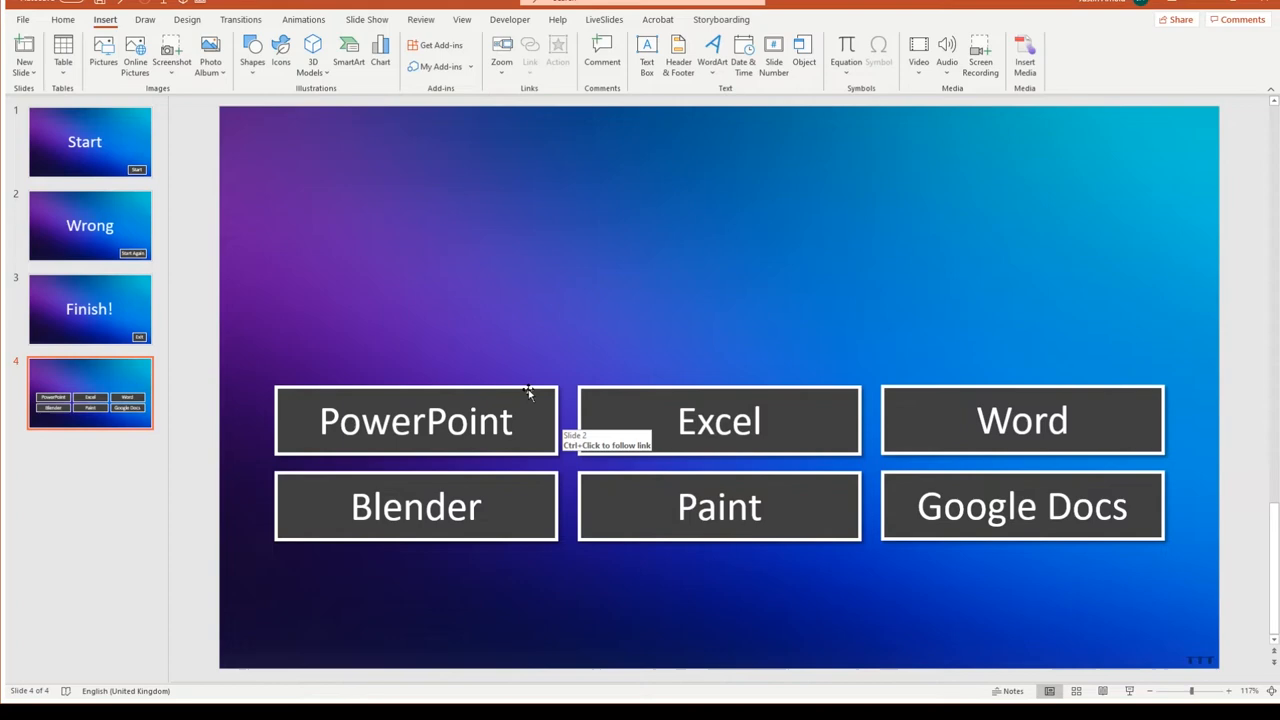
mouse_move(340, 460)
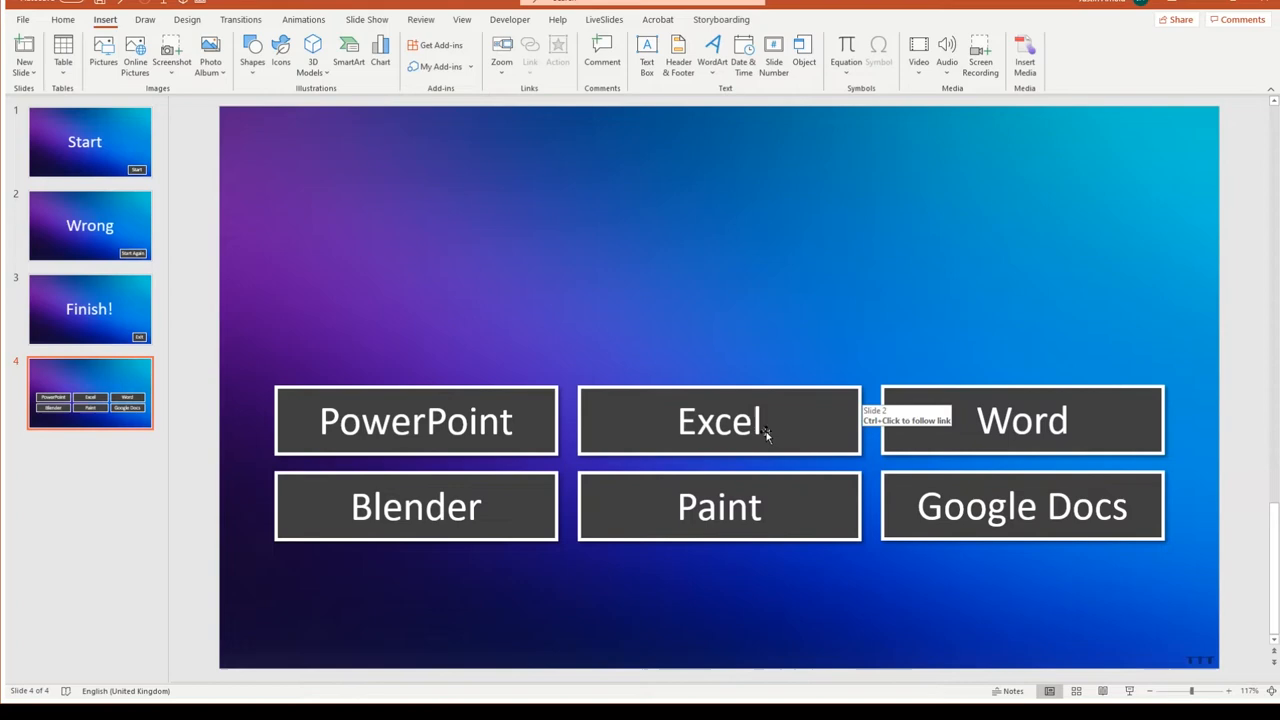
mouse_move(588, 437)
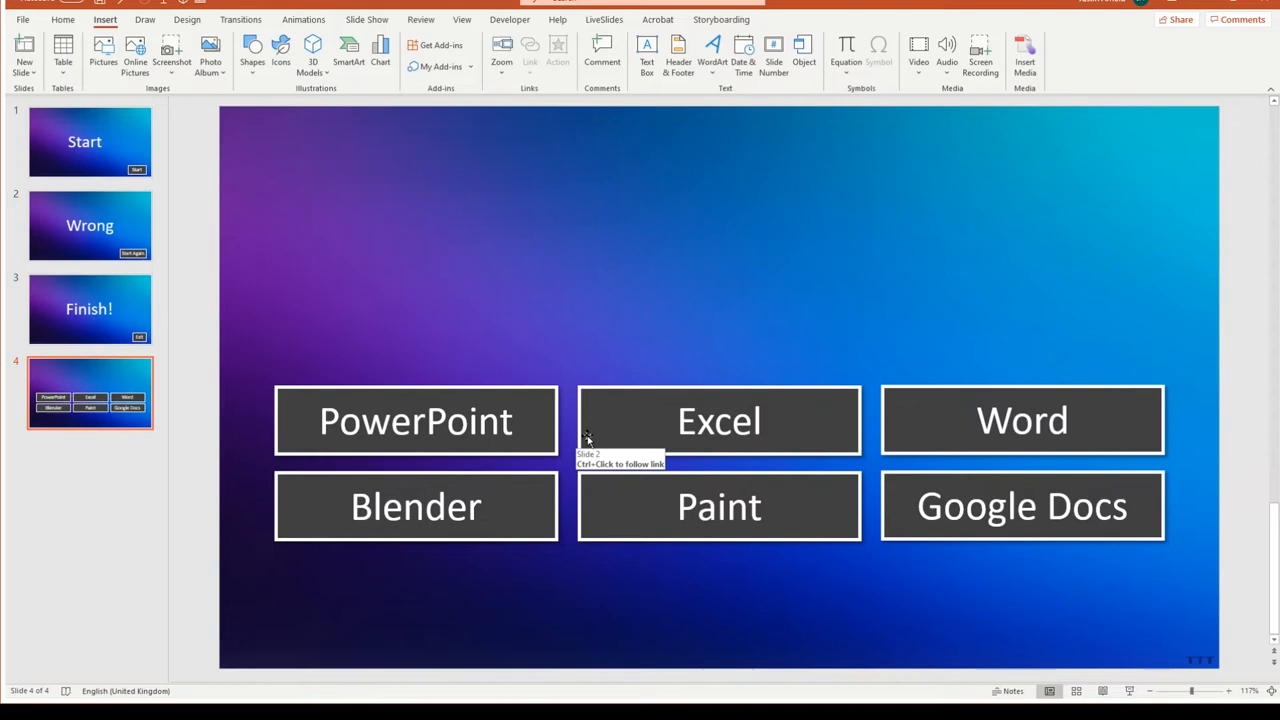
Type the question 'Which software will you use to create 3D models?' above the answers.
left_click(415, 420)
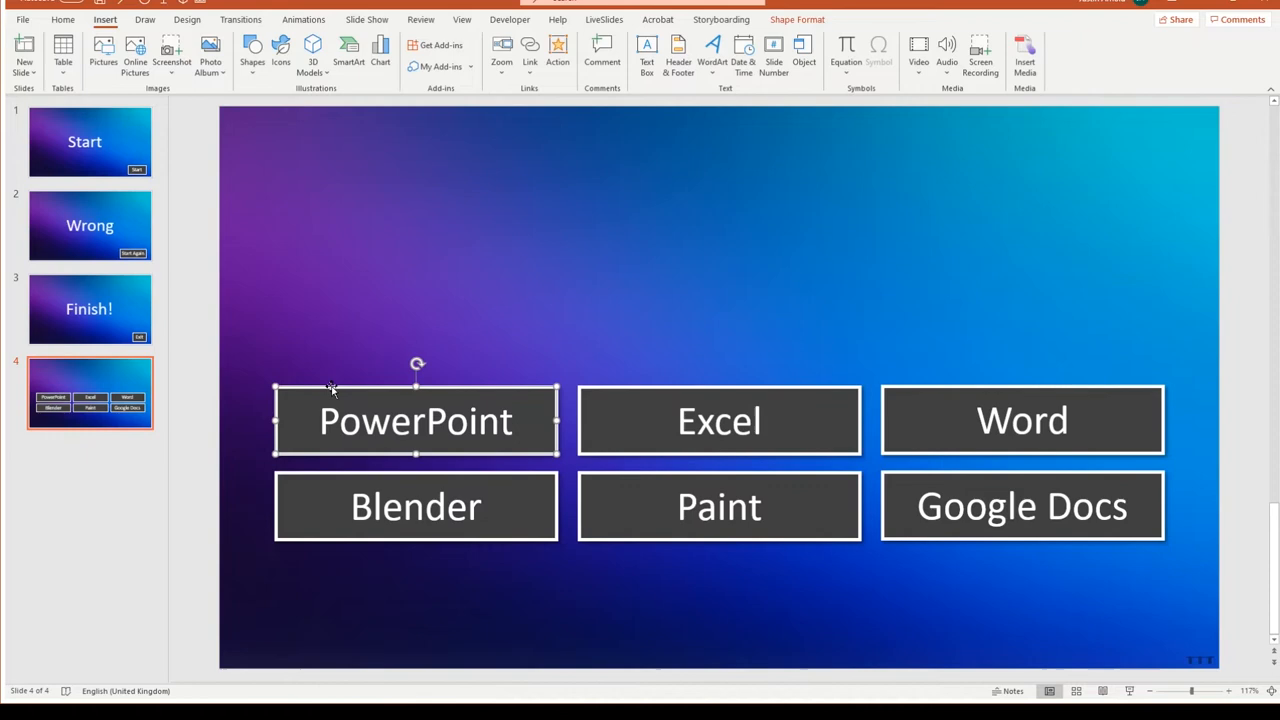
mouse_move(753, 550)
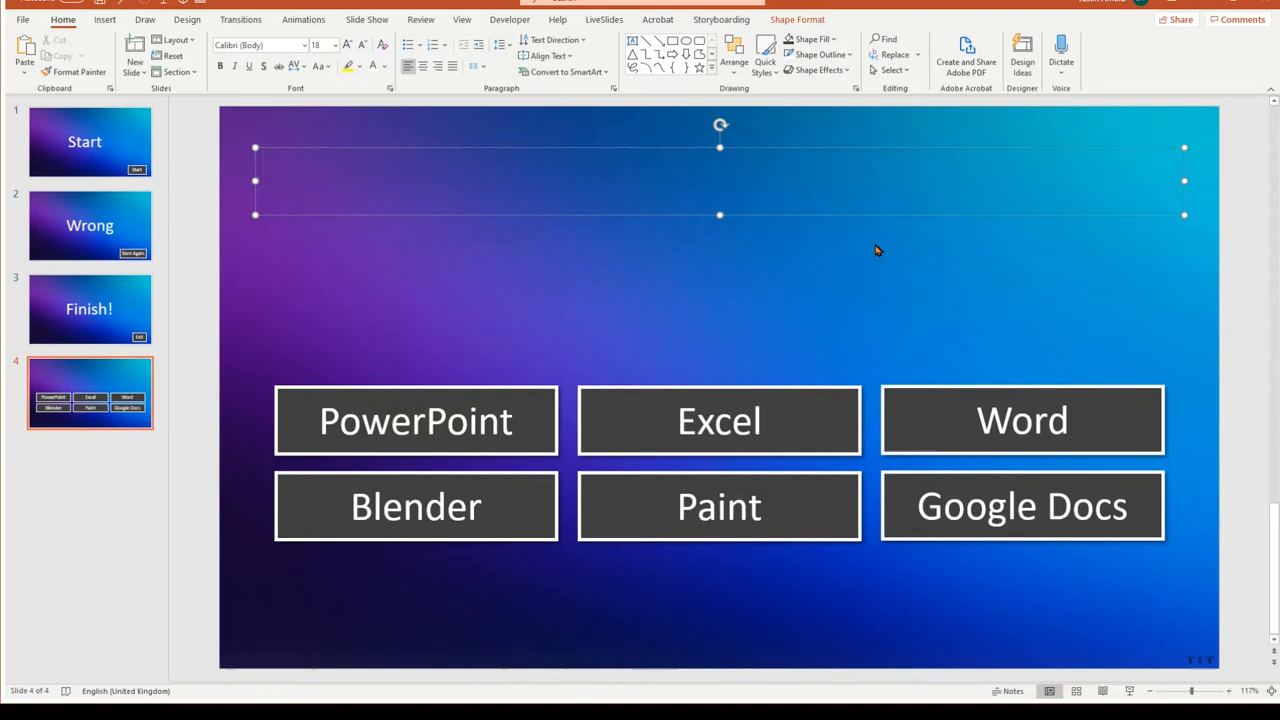
type("Which software will yo")
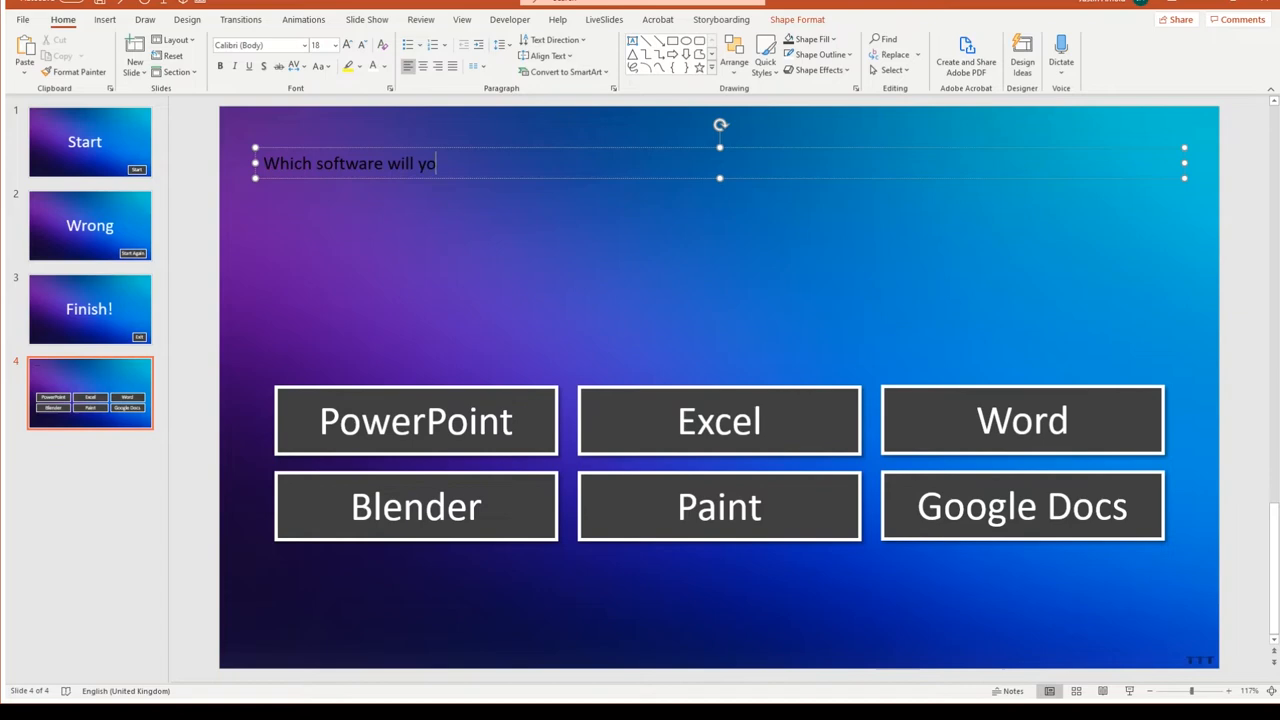
type("u use to create 3D models?")
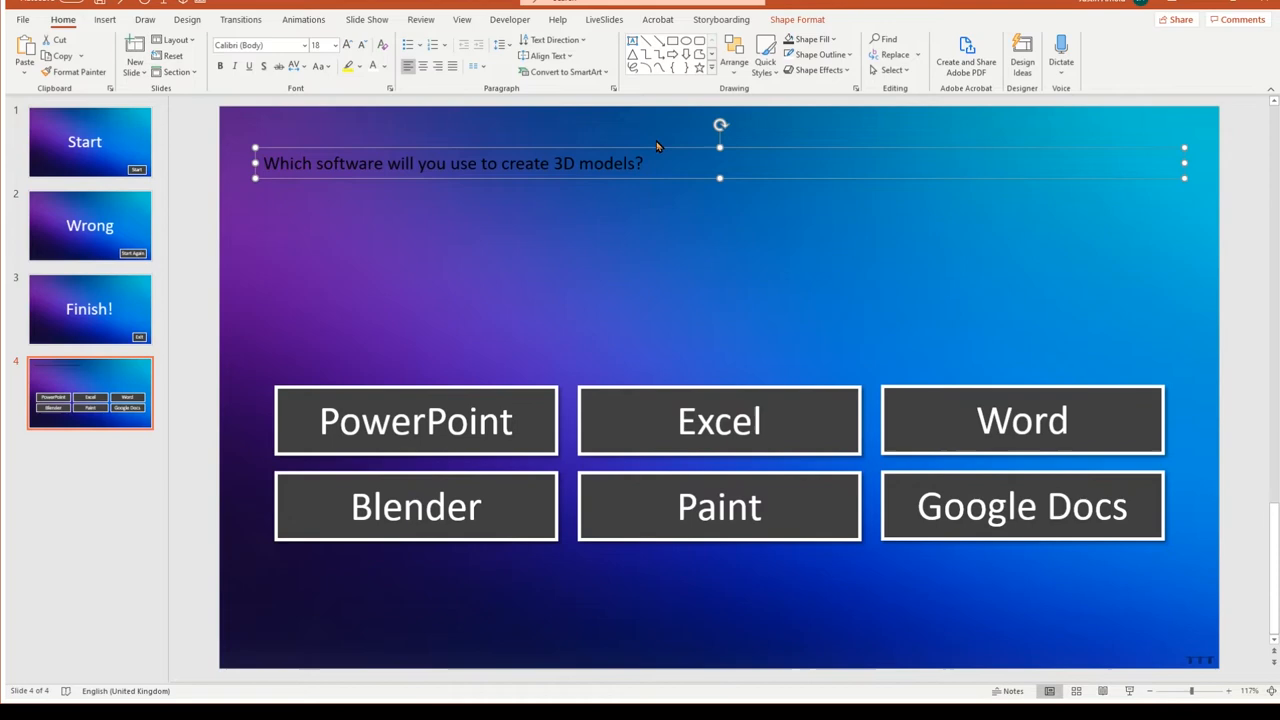
mouse_move(415, 510)
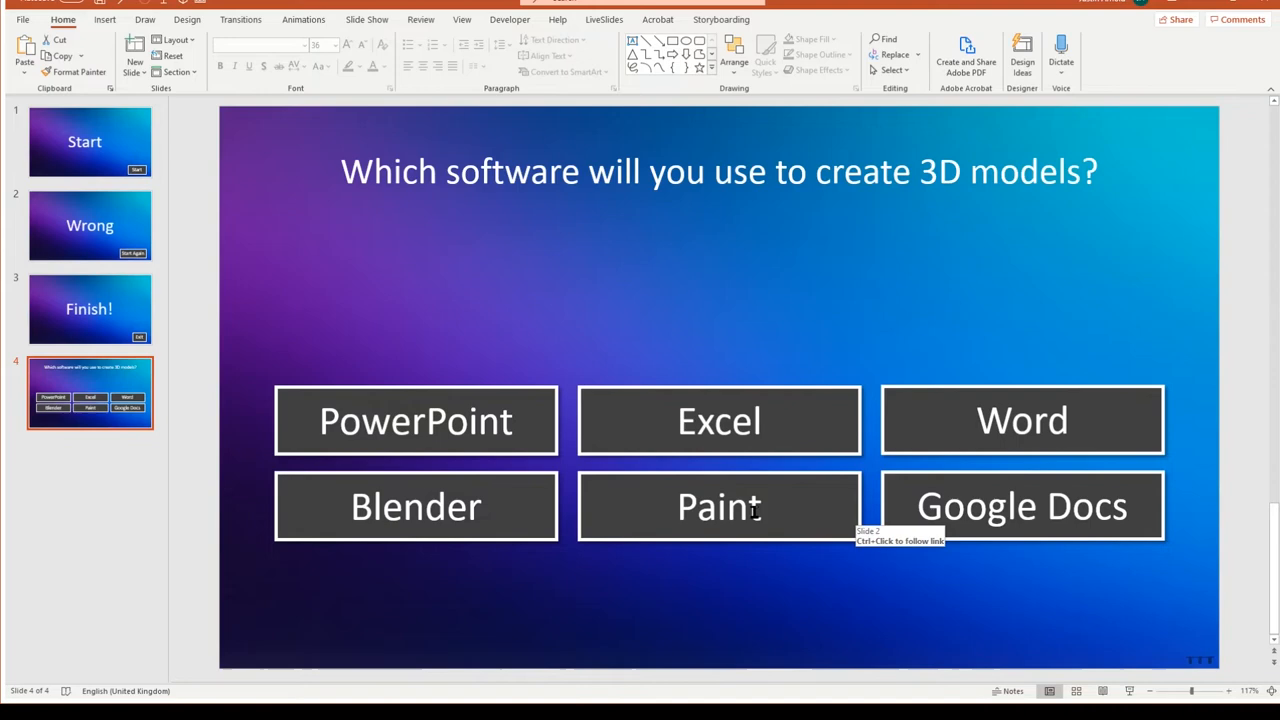
mouse_move(77, 378)
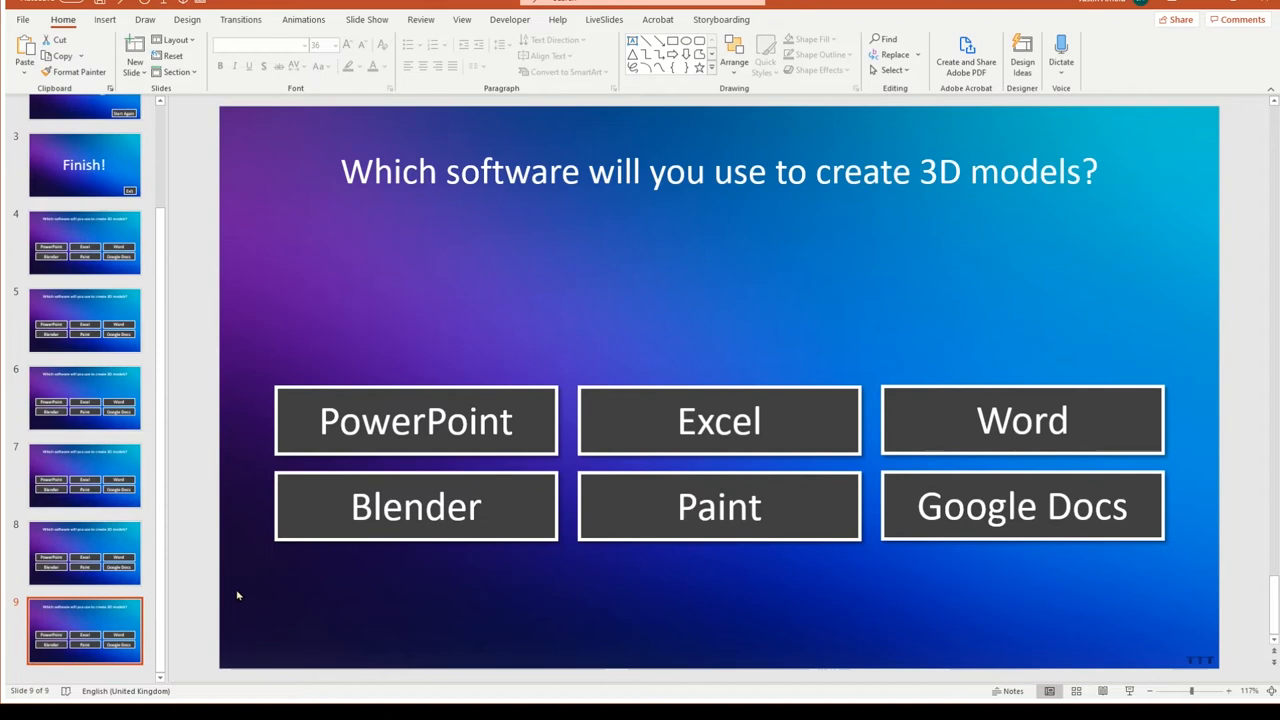
Hyperlink slide 4's Blender answer button to Next Slide.
left_click(85, 242)
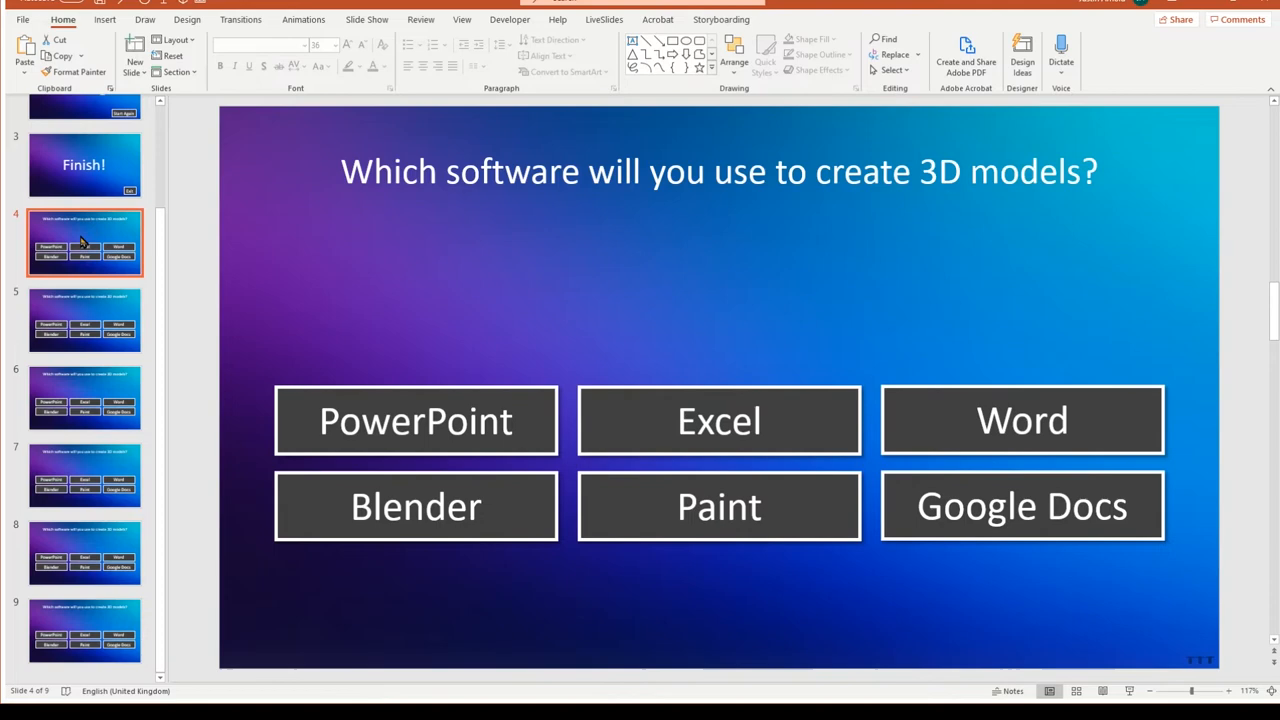
mouse_move(1060, 209)
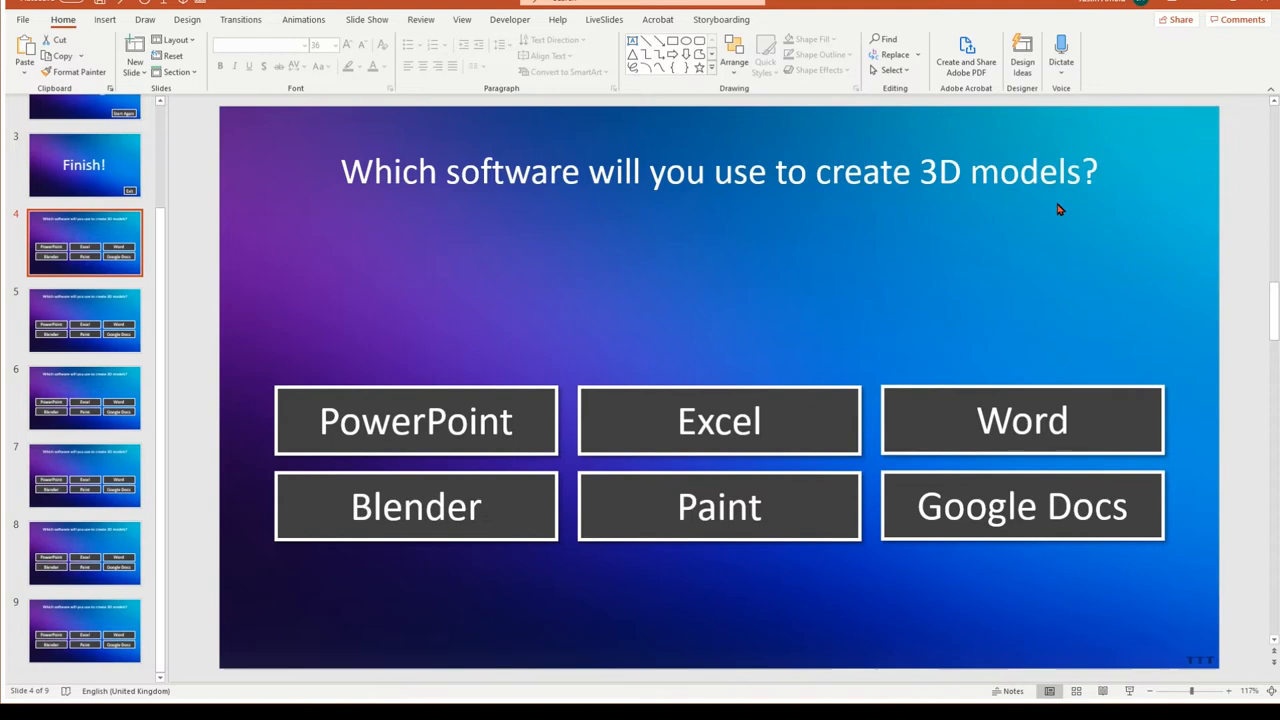
left_click(415, 506)
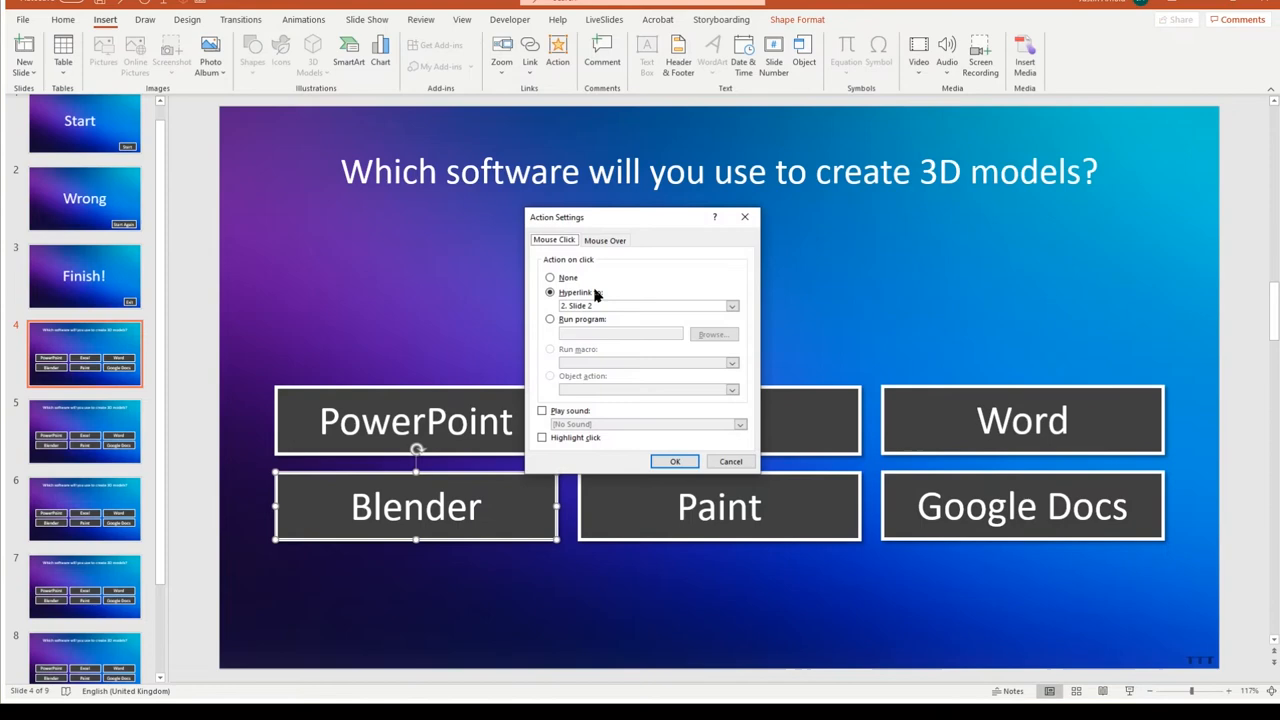
left_click(731, 306)
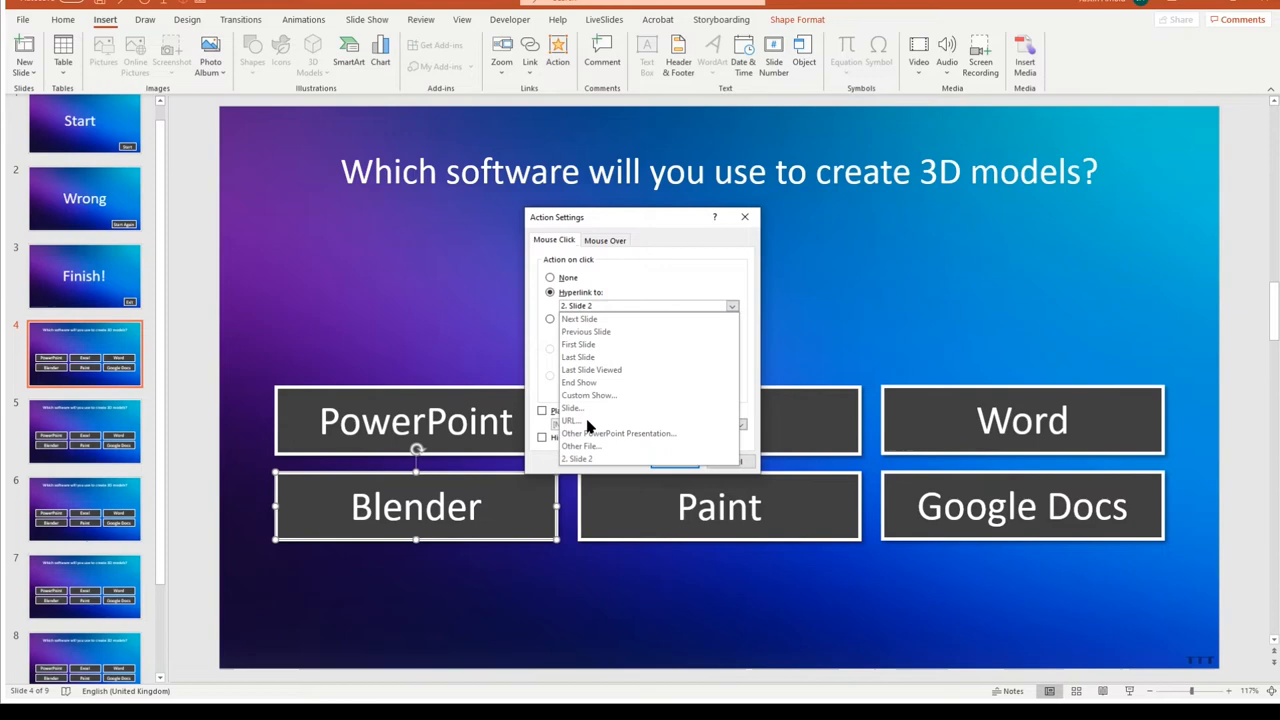
mouse_move(605, 318)
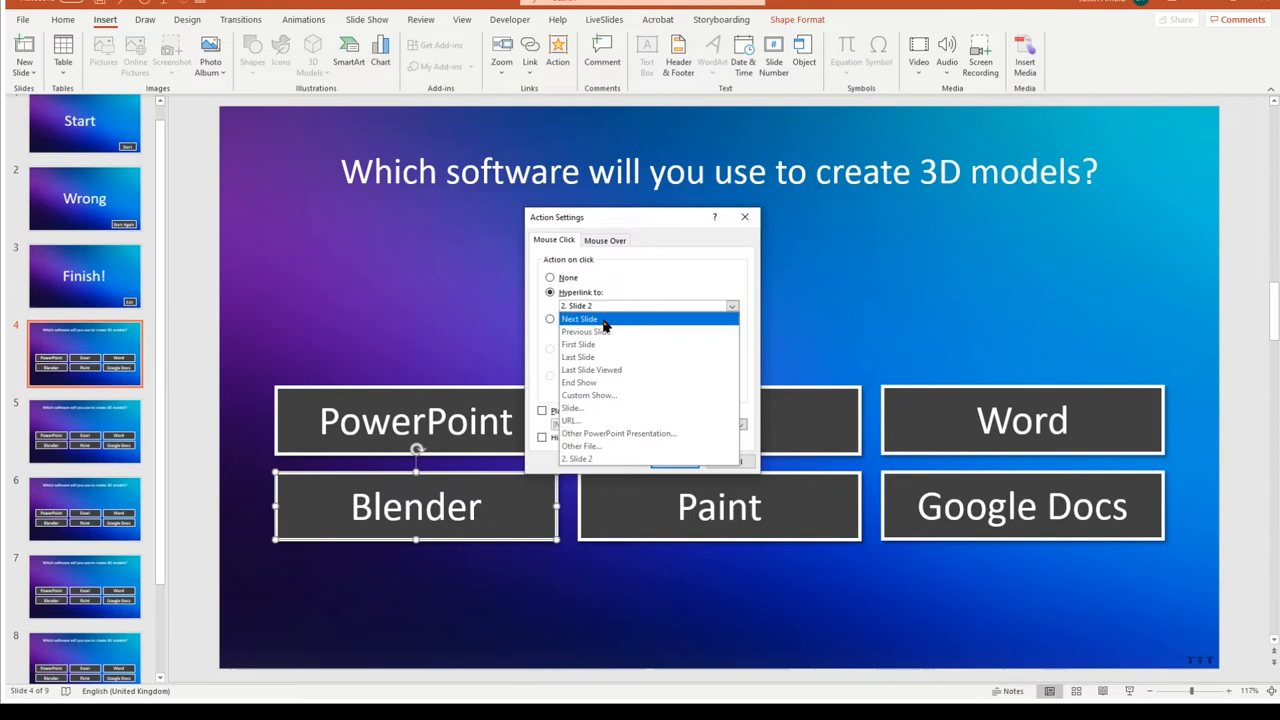
left_click(580, 318)
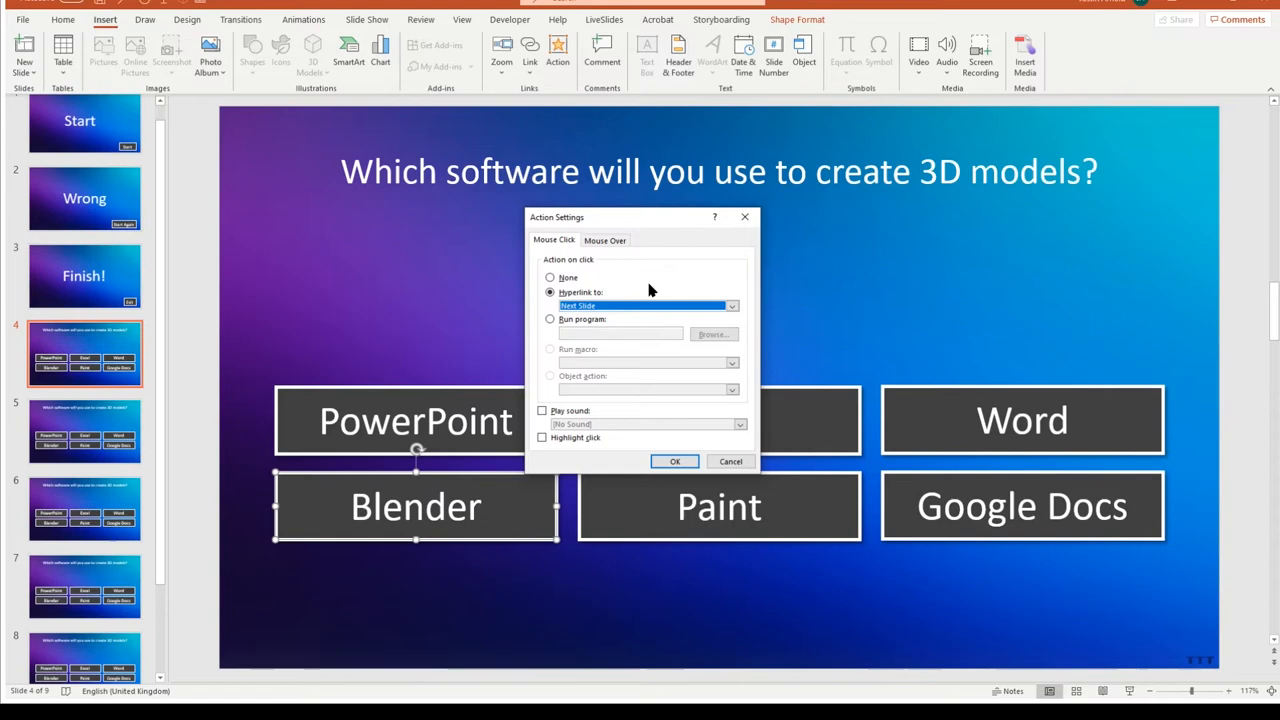
left_click(674, 461)
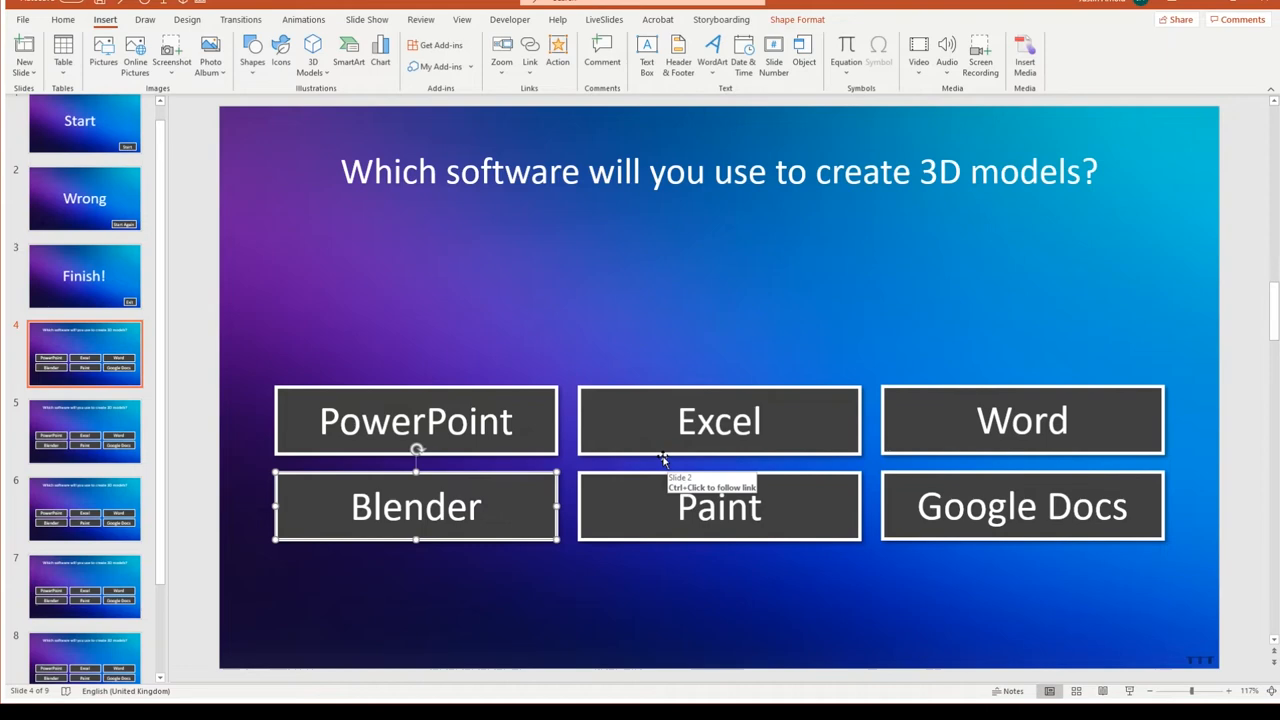
Change slide 5's question wording to 'spreadsheets' and update the Excel button's hyperlink.
left_click(85, 430)
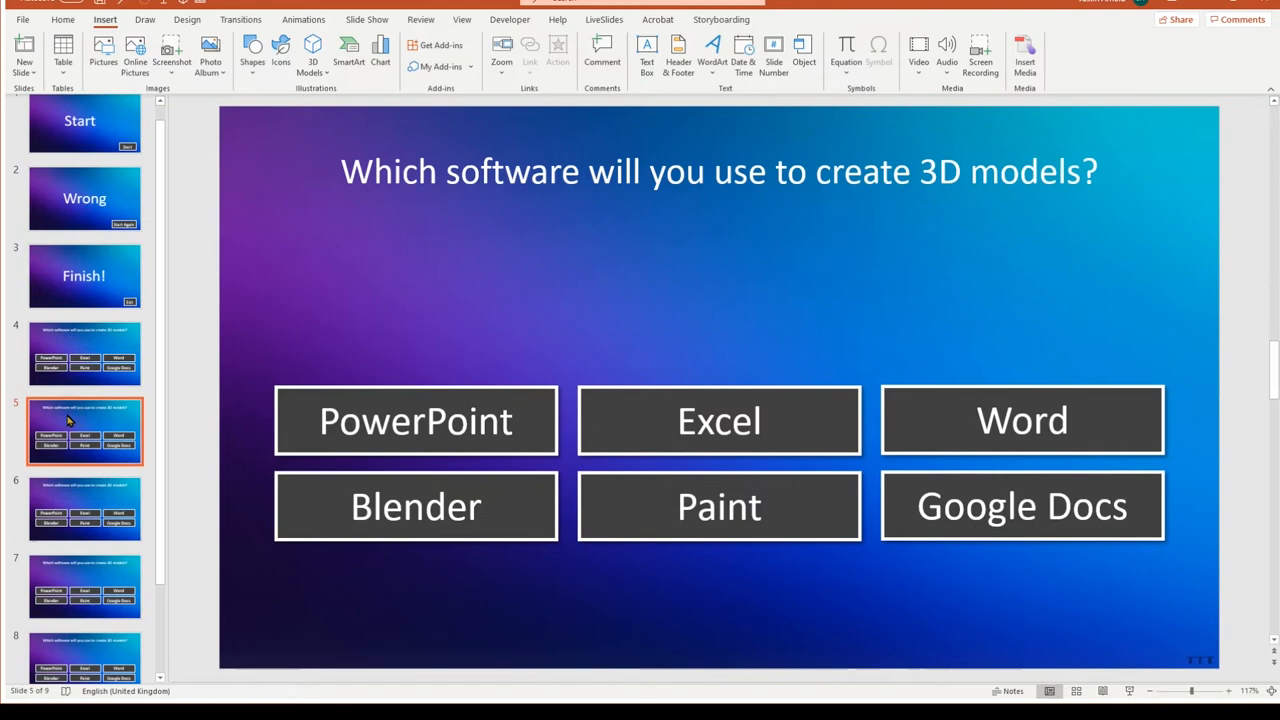
left_click(719, 171)
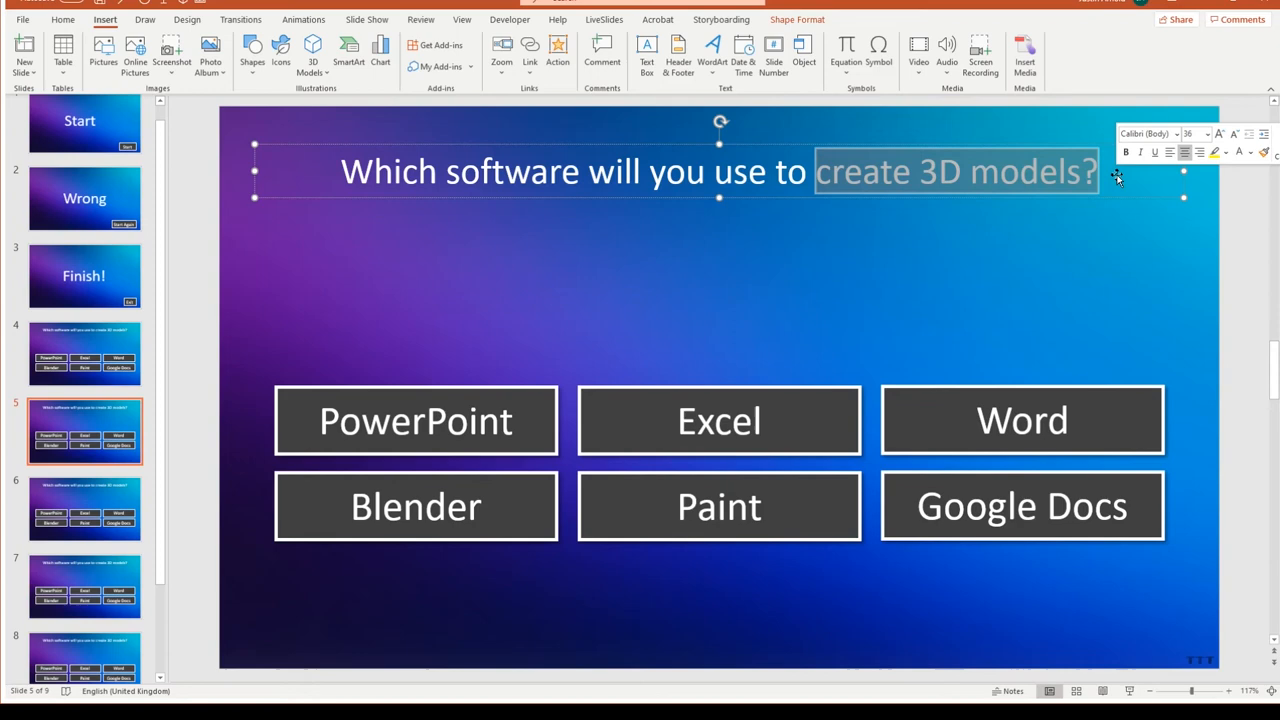
type("spreadsheets")
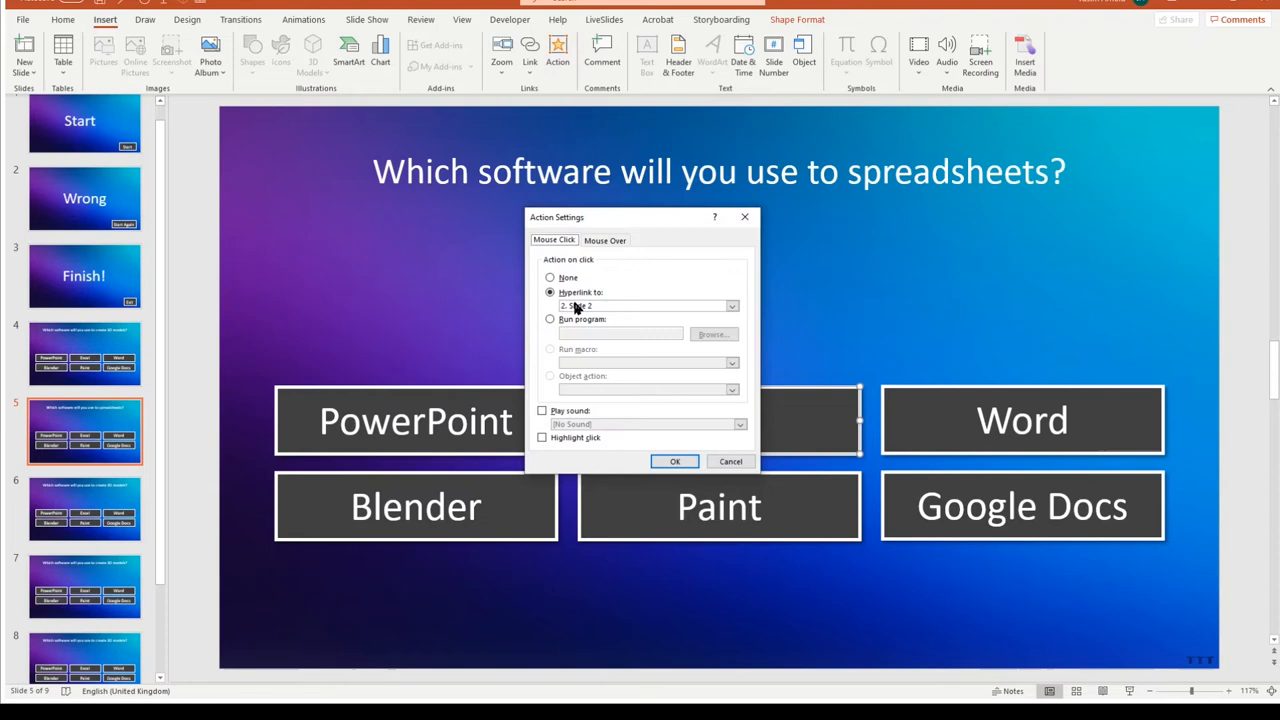
left_click(674, 461)
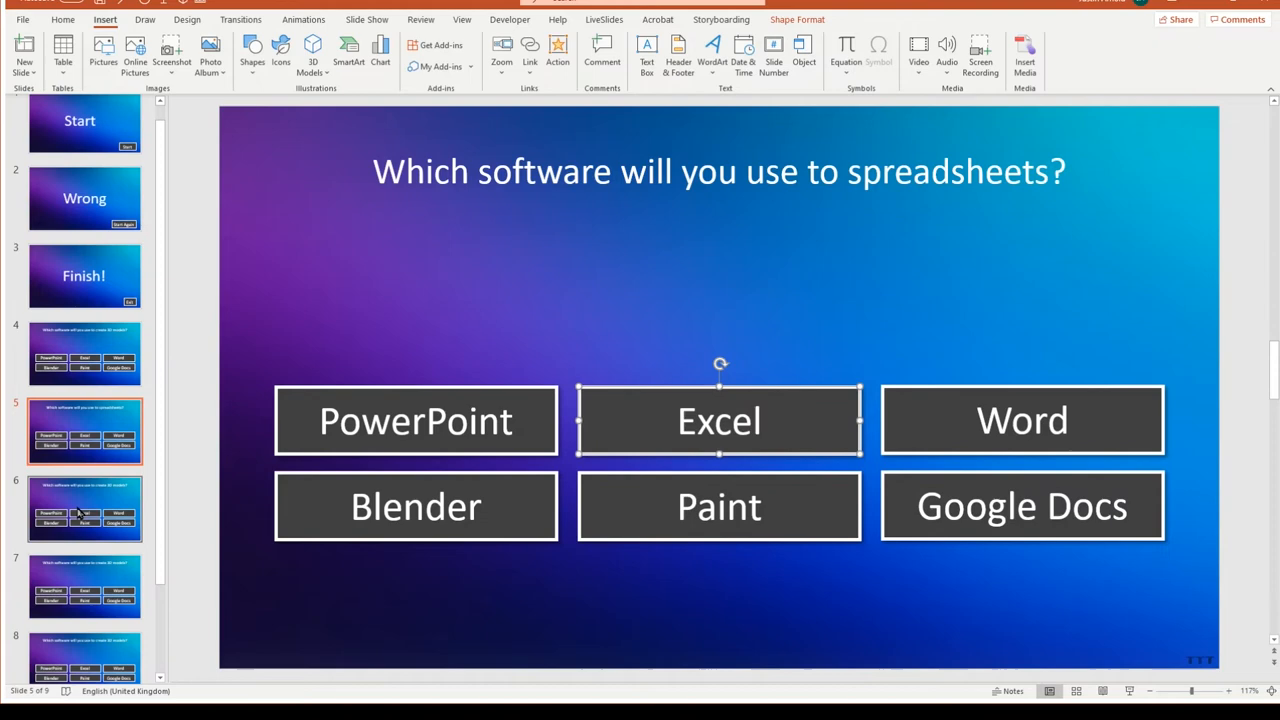
On slide 6, link the PowerPoint answer button to Next Slide.
left_click(84, 507)
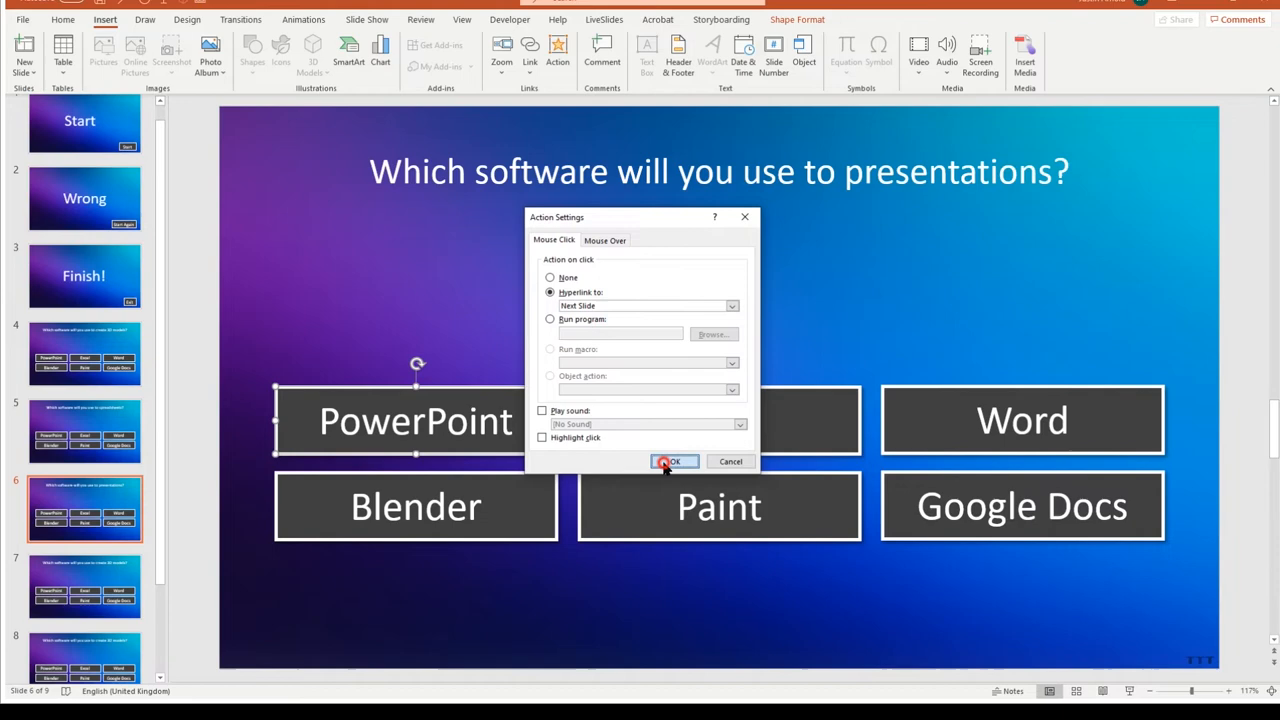
left_click(672, 461)
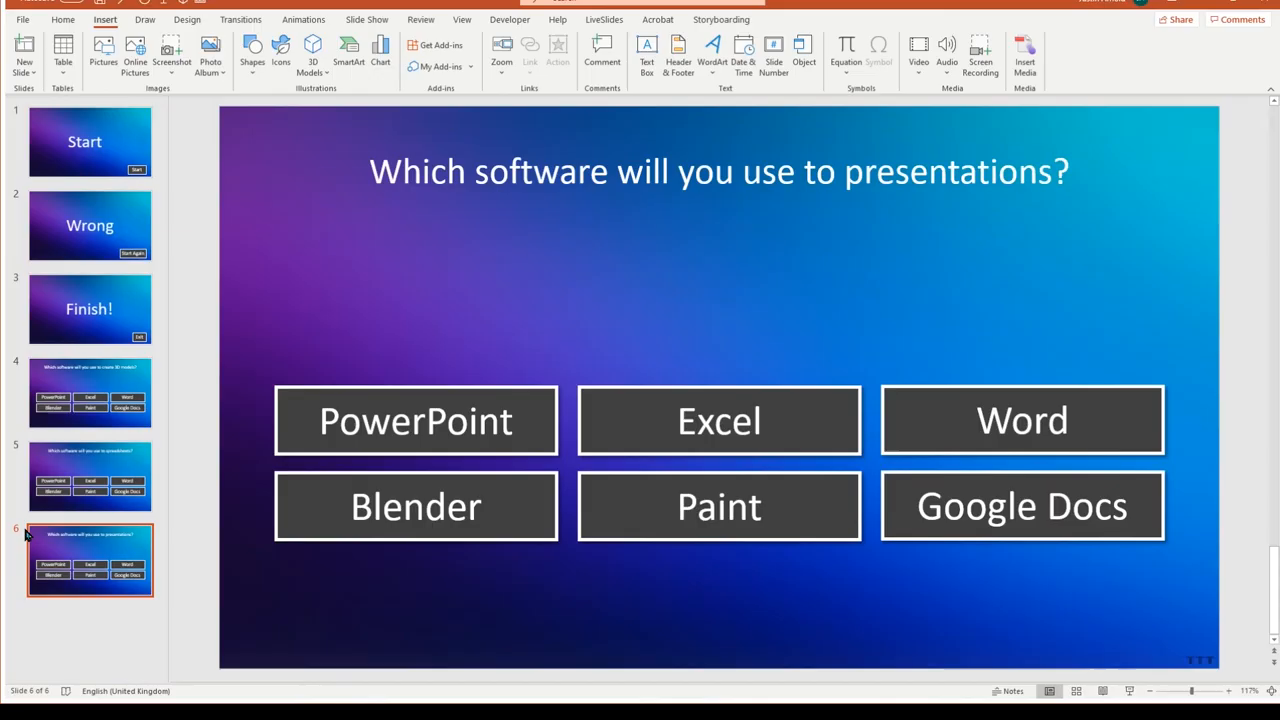
Place the Finish! slide last, after three question slides, the third reading 'create presentations'.
left_click(89, 391)
type("create ")
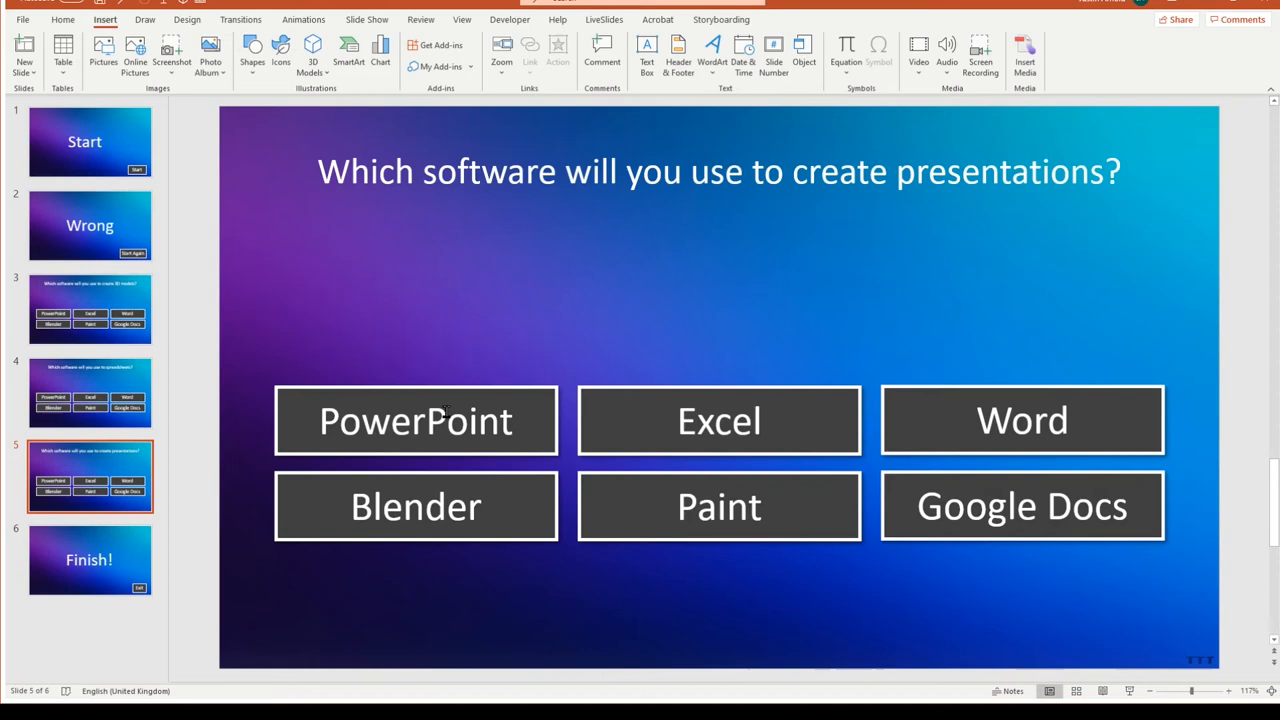
left_click(89, 559)
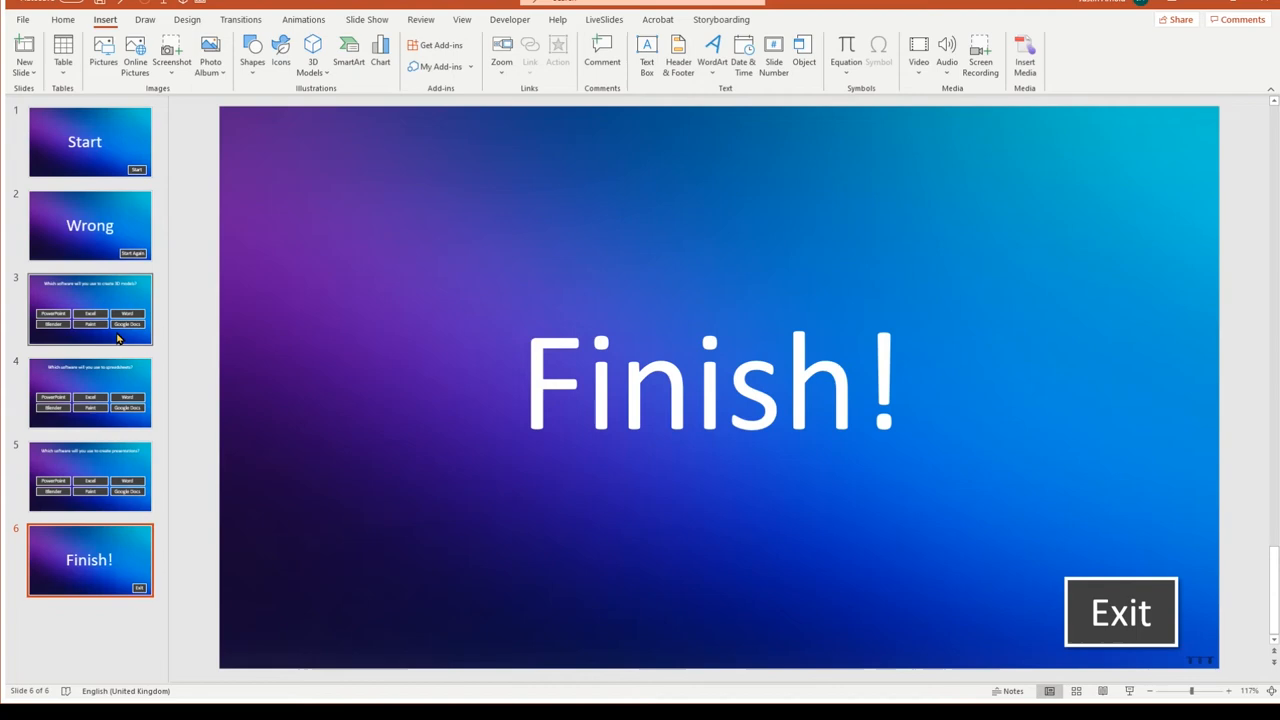
Select the Wrong slide's Start Again button and choose its Action hyperlink destination.
left_click(90, 308)
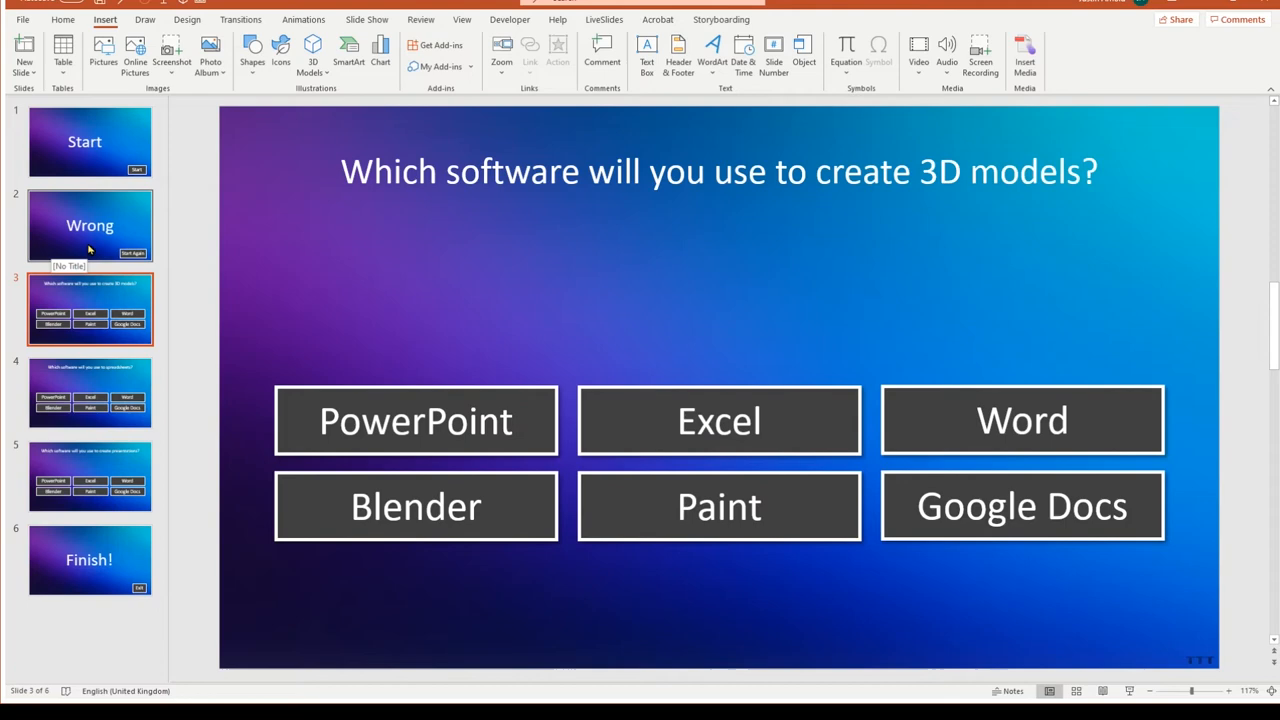
left_click(89, 225)
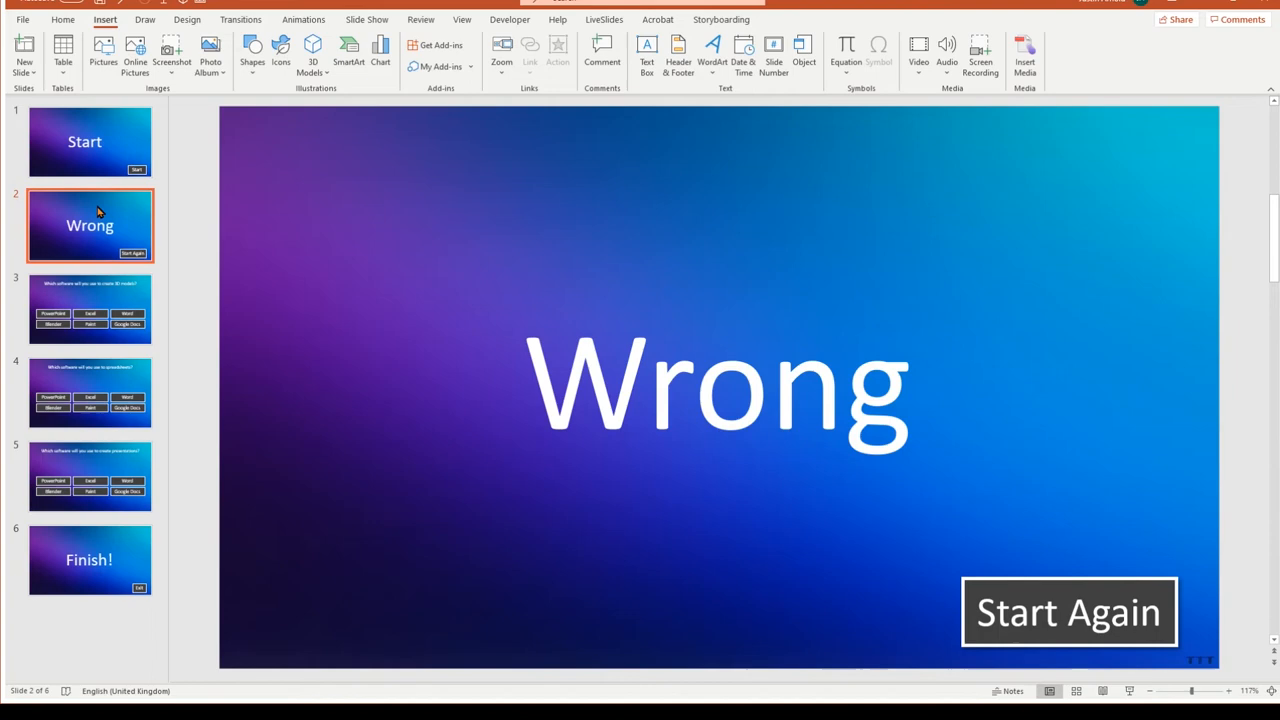
mouse_move(54, 298)
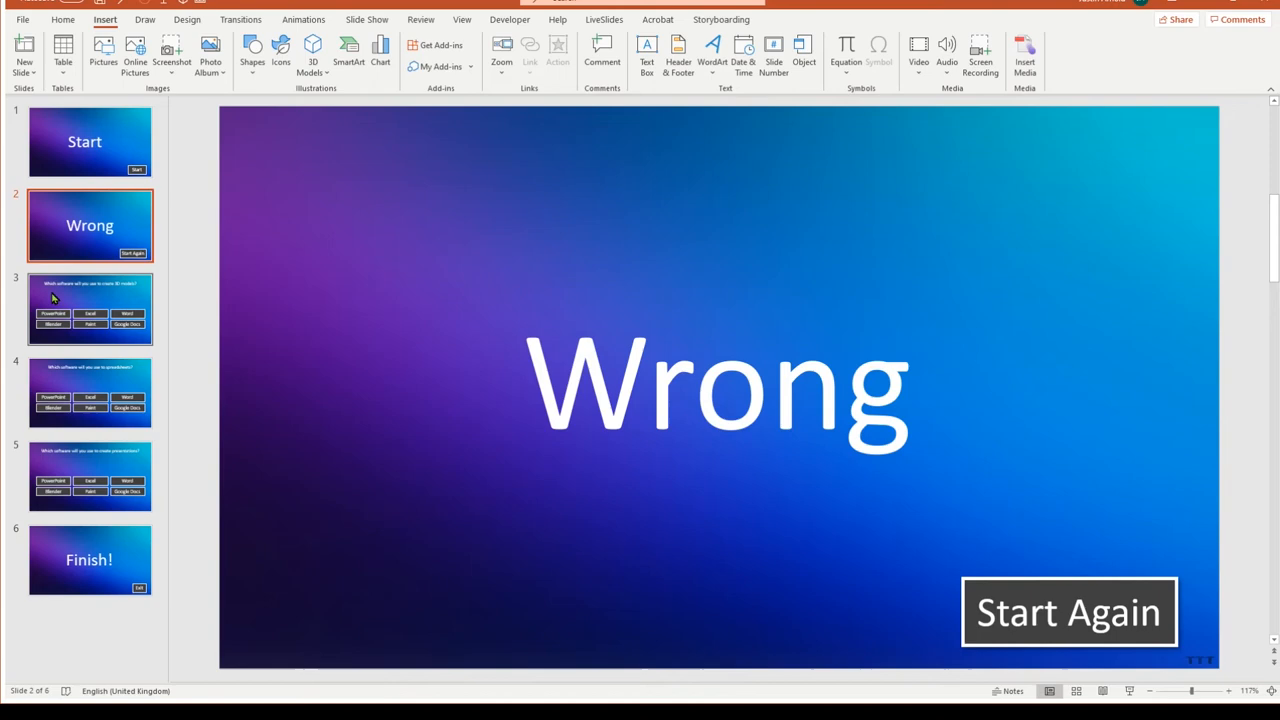
left_click(1068, 611)
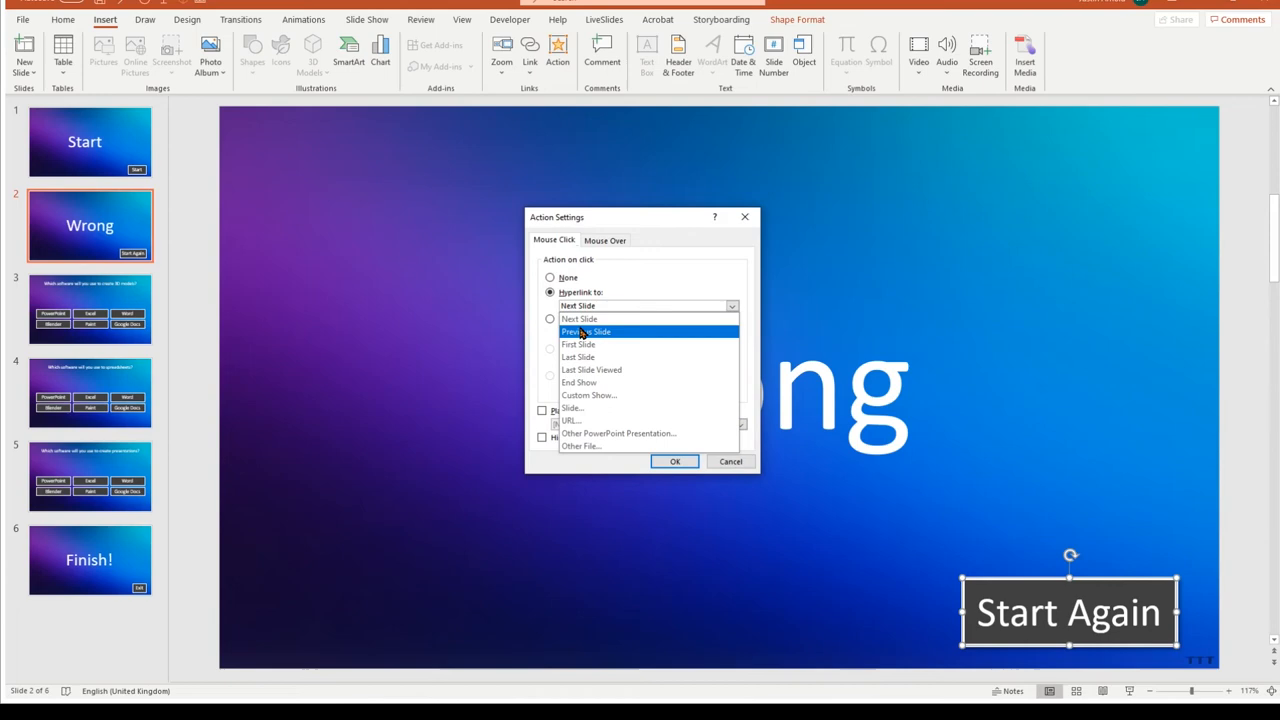
left_click(572, 408)
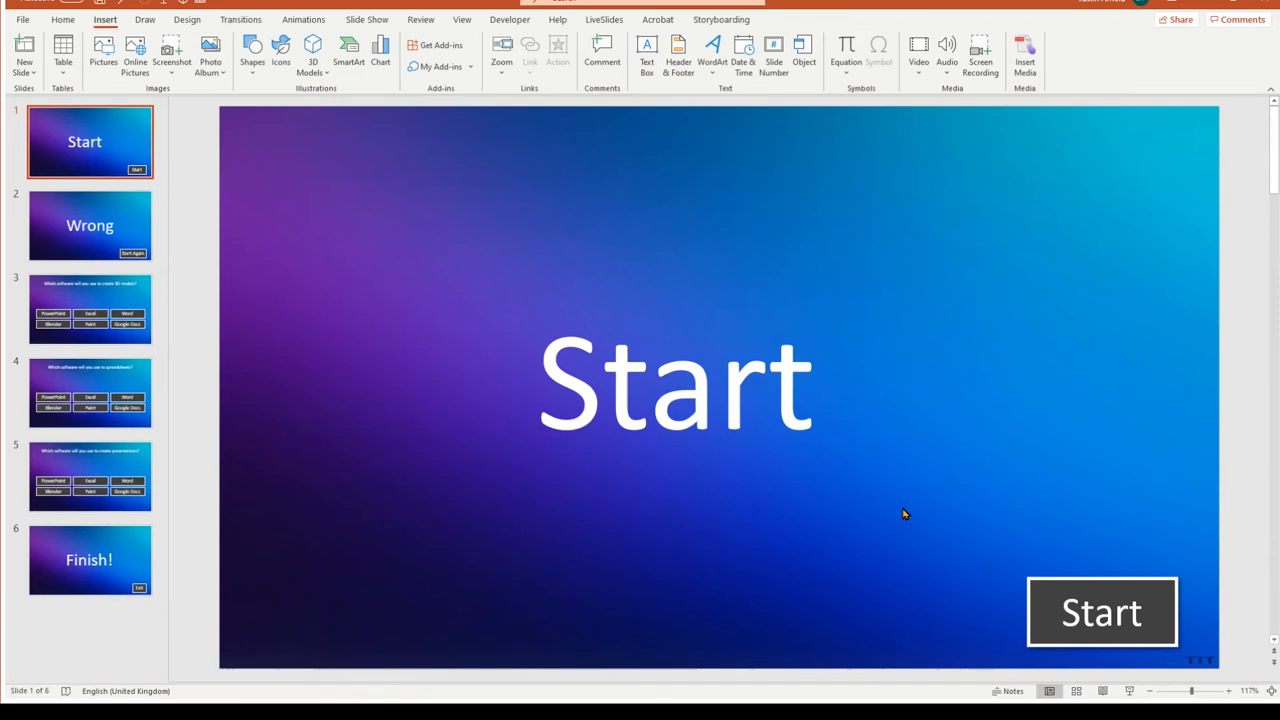
Select the Start button on slide 1 to give it a hyperlink action.
left_click(1101, 611)
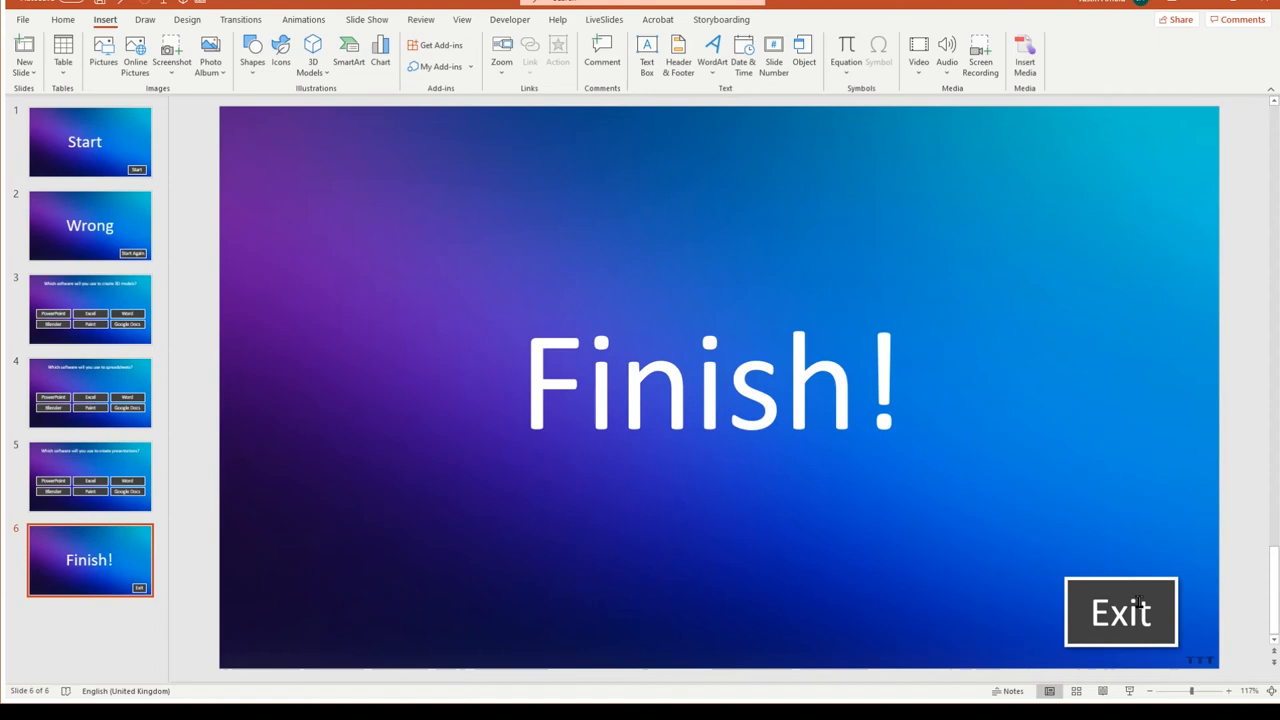
Select the Exit button on slide 6 and show its Hyperlink to options, End Show highlighted.
left_click(1120, 611)
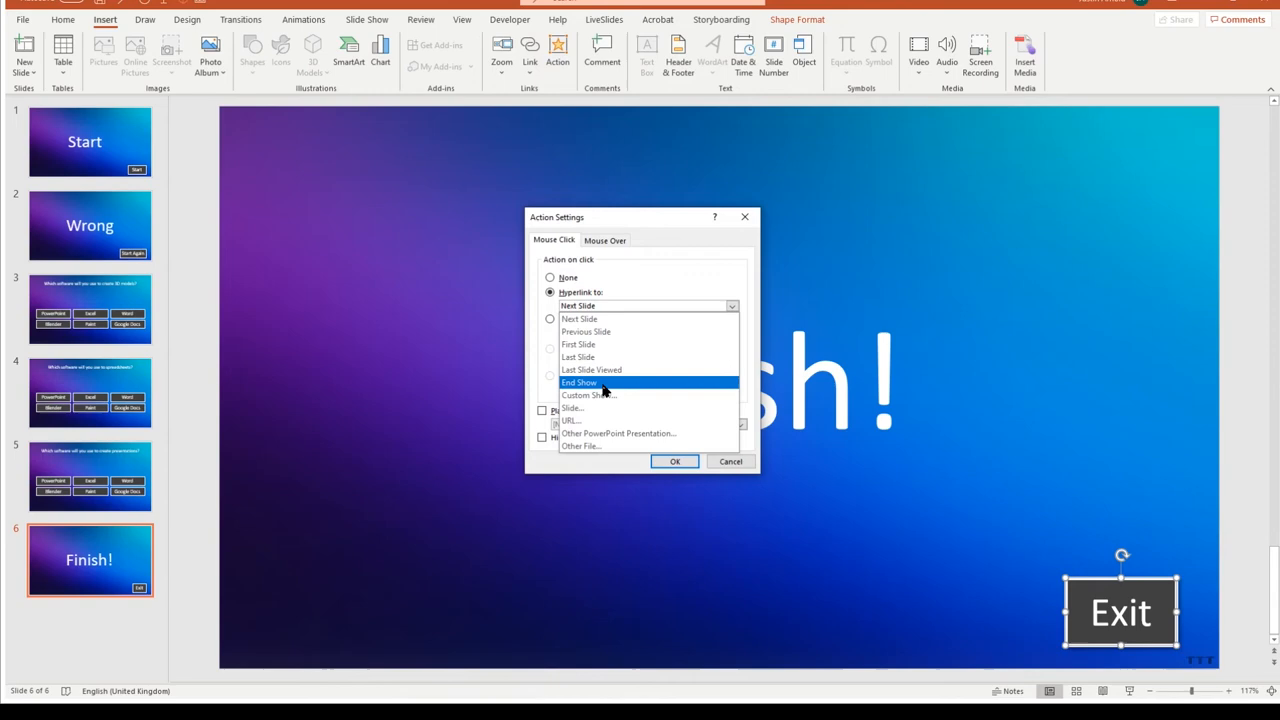
left_click(675, 461)
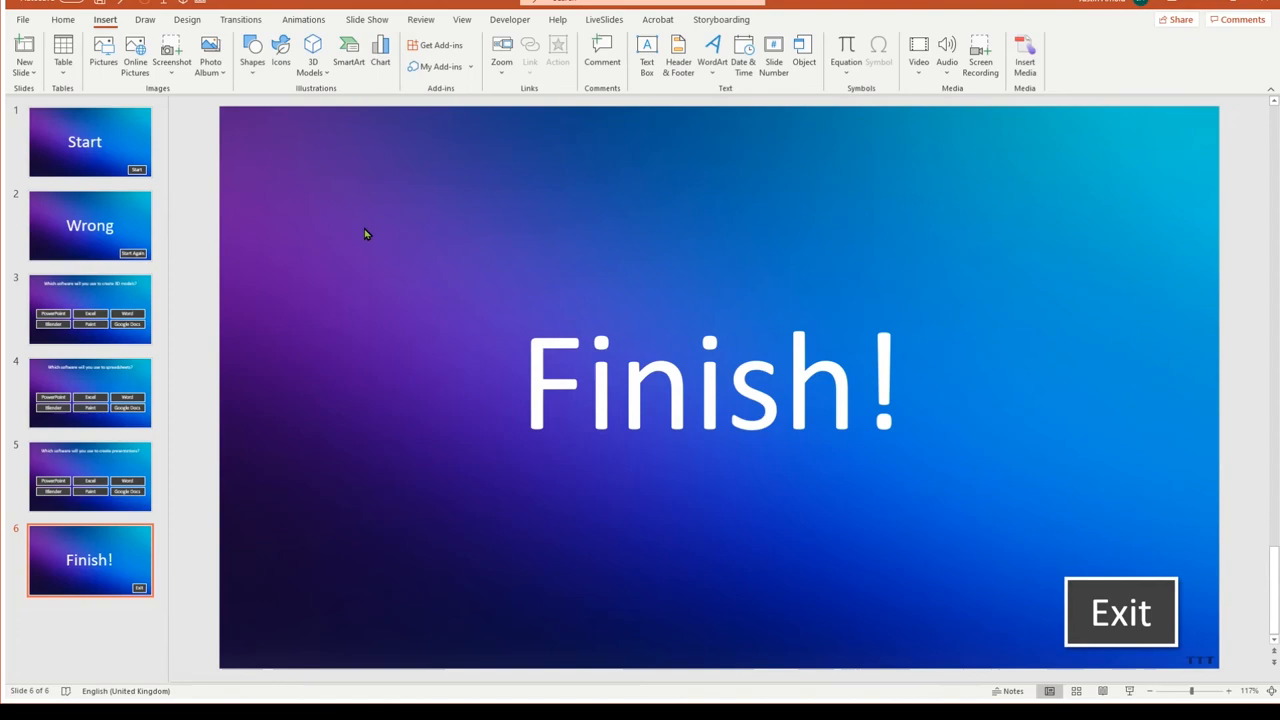
mouse_move(568, 598)
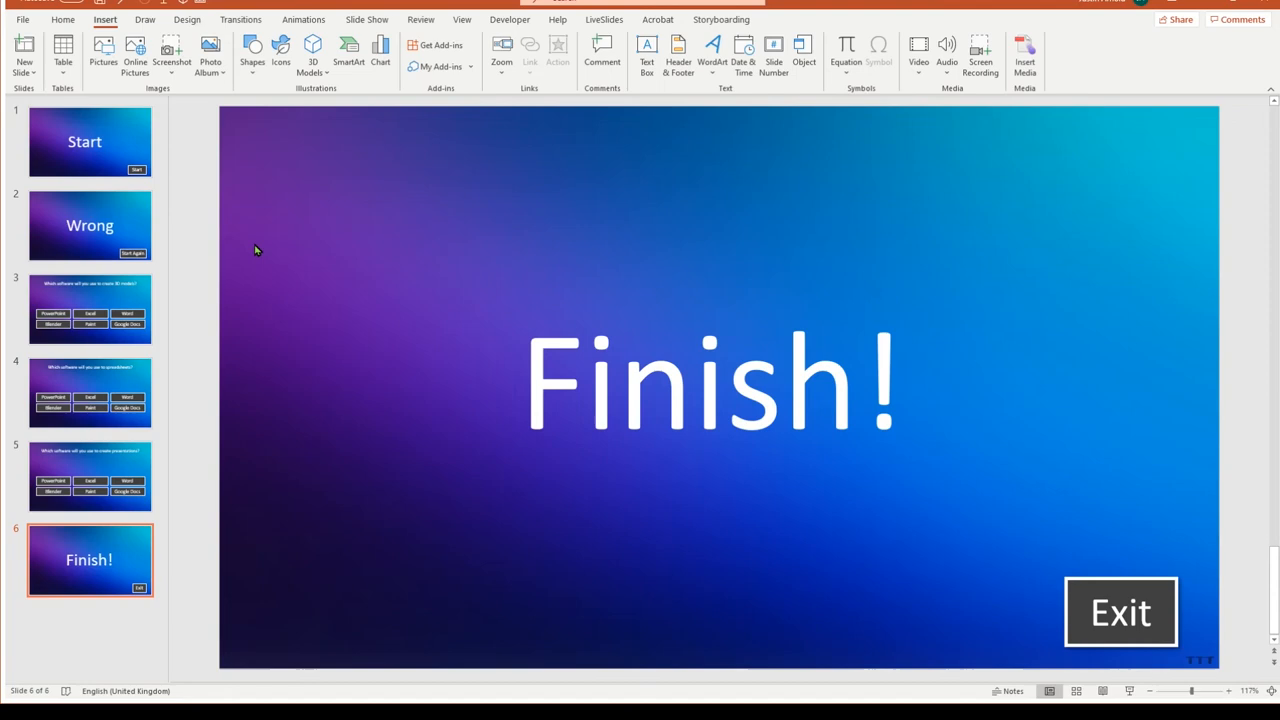
Show slide 3, the 3D models question, and review the Slide Show tab options.
left_click(89, 308)
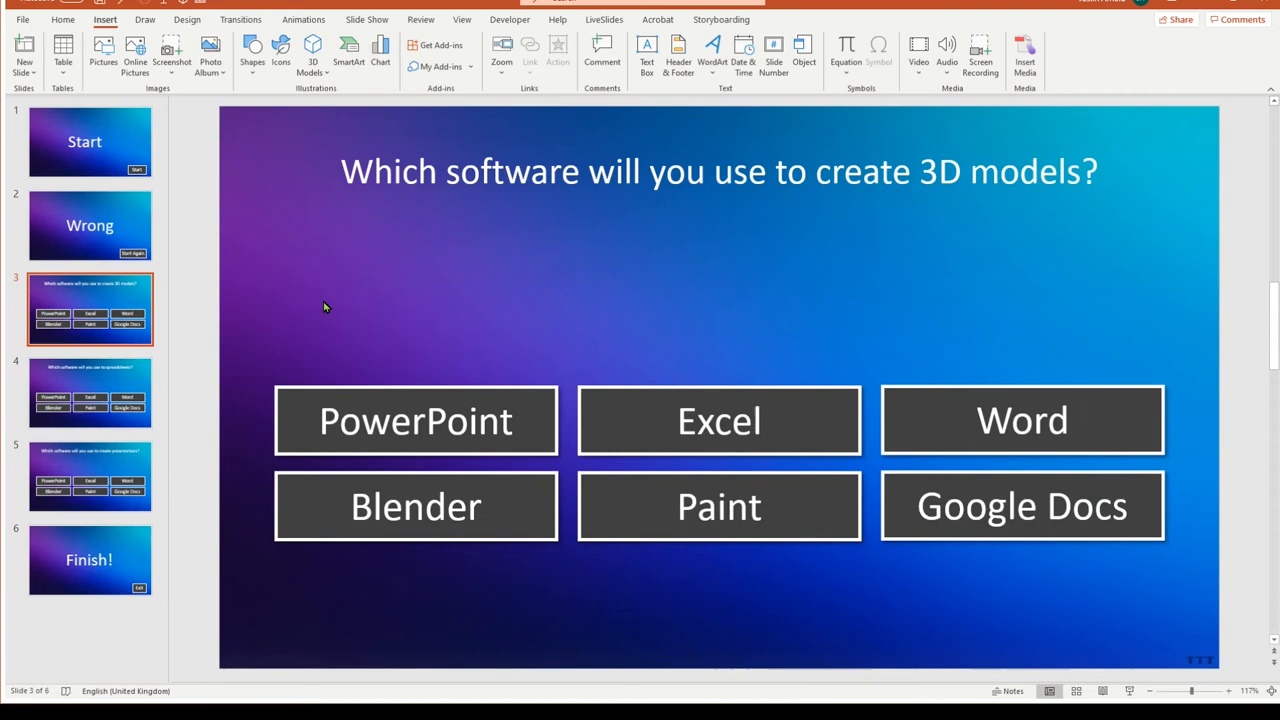
left_click(220, 55)
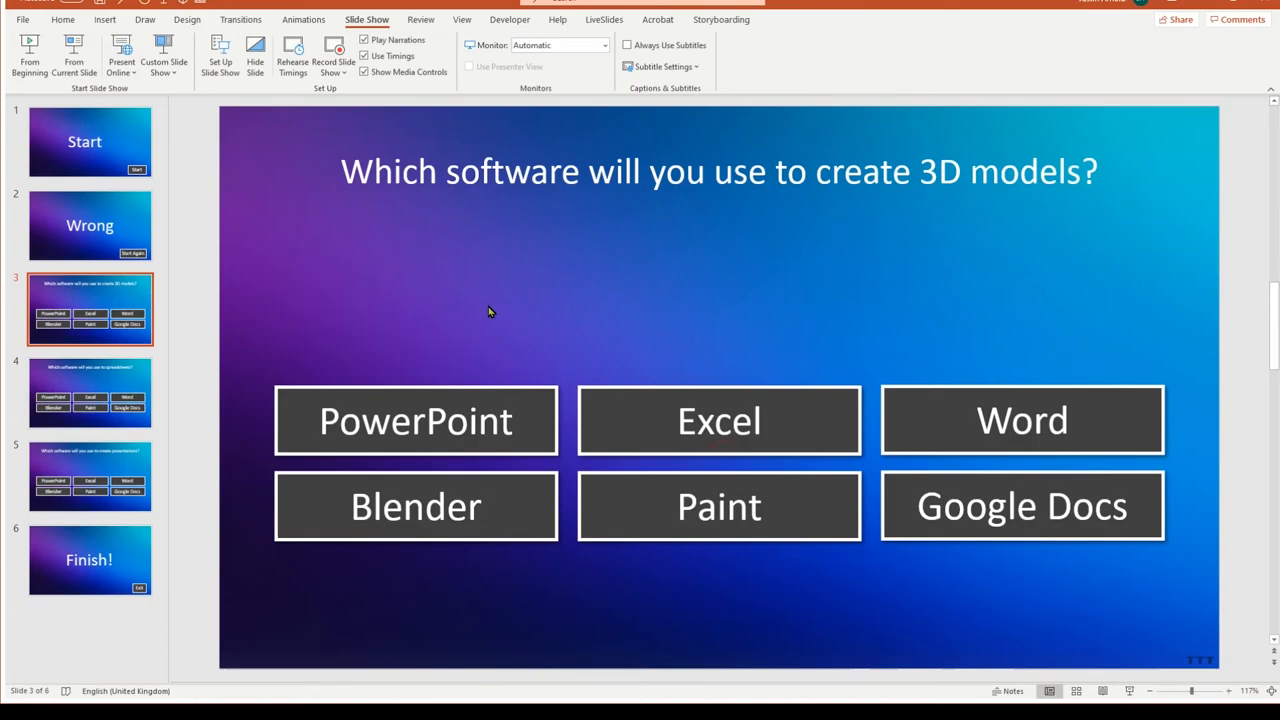
left_click(89, 559)
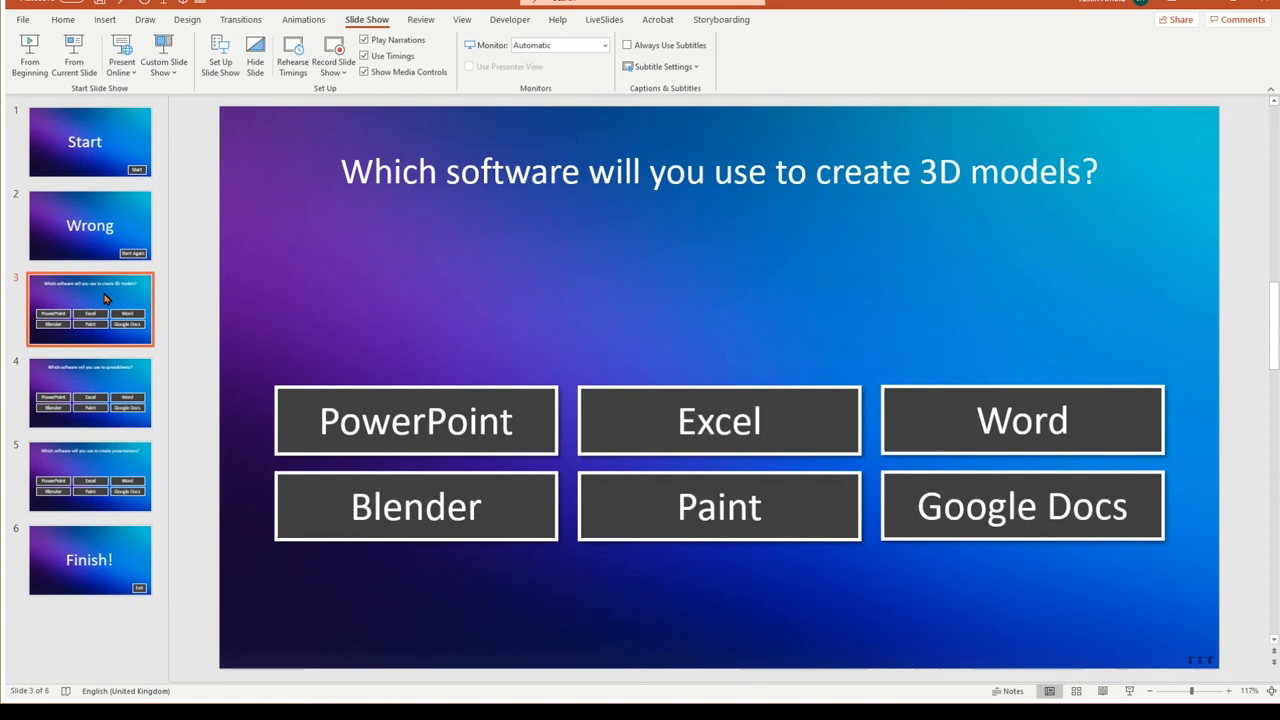
mouse_move(465, 128)
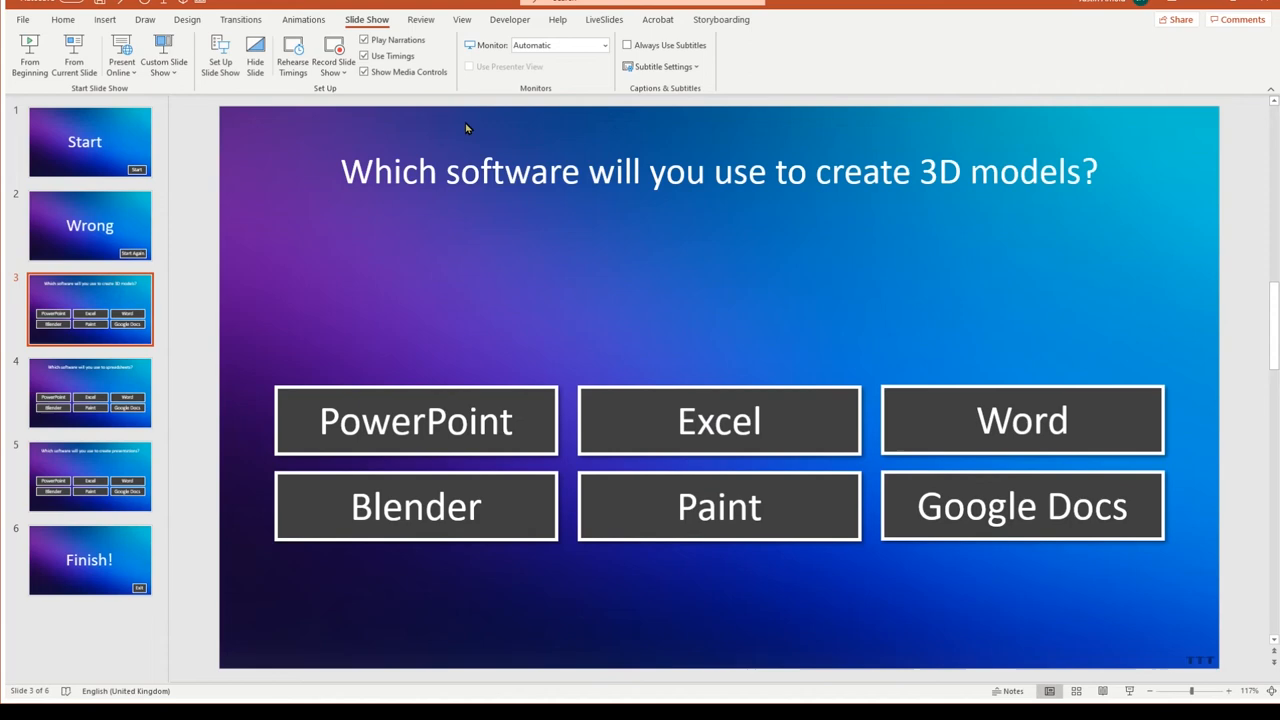
Draw a blue rectangle 1 cm tall under the question text on slide 5.
left_click(90, 477)
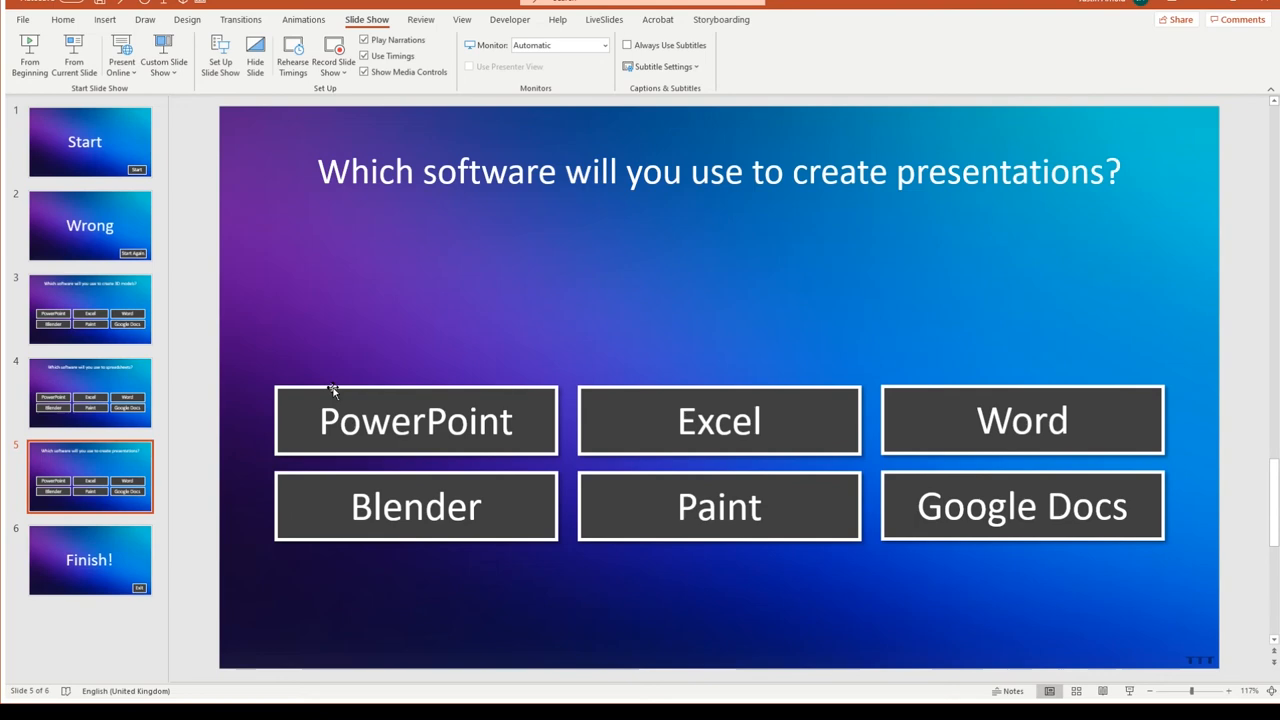
left_click(104, 19)
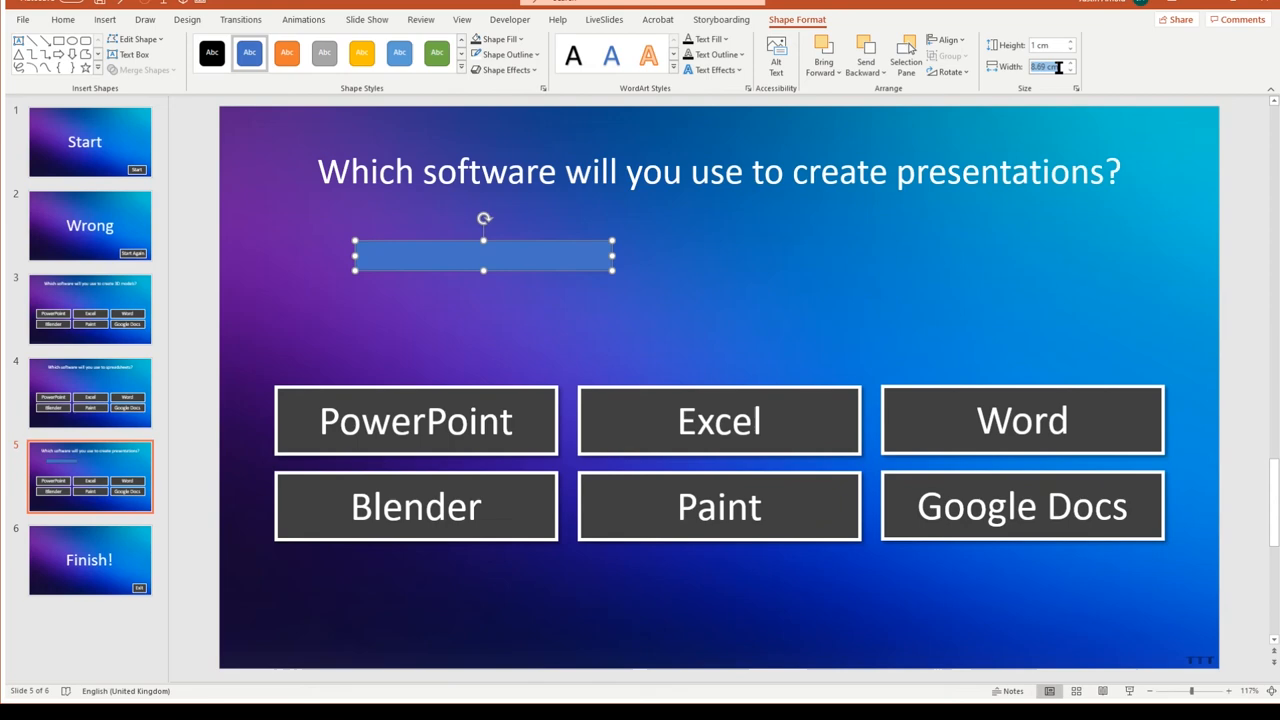
left_click(62, 19)
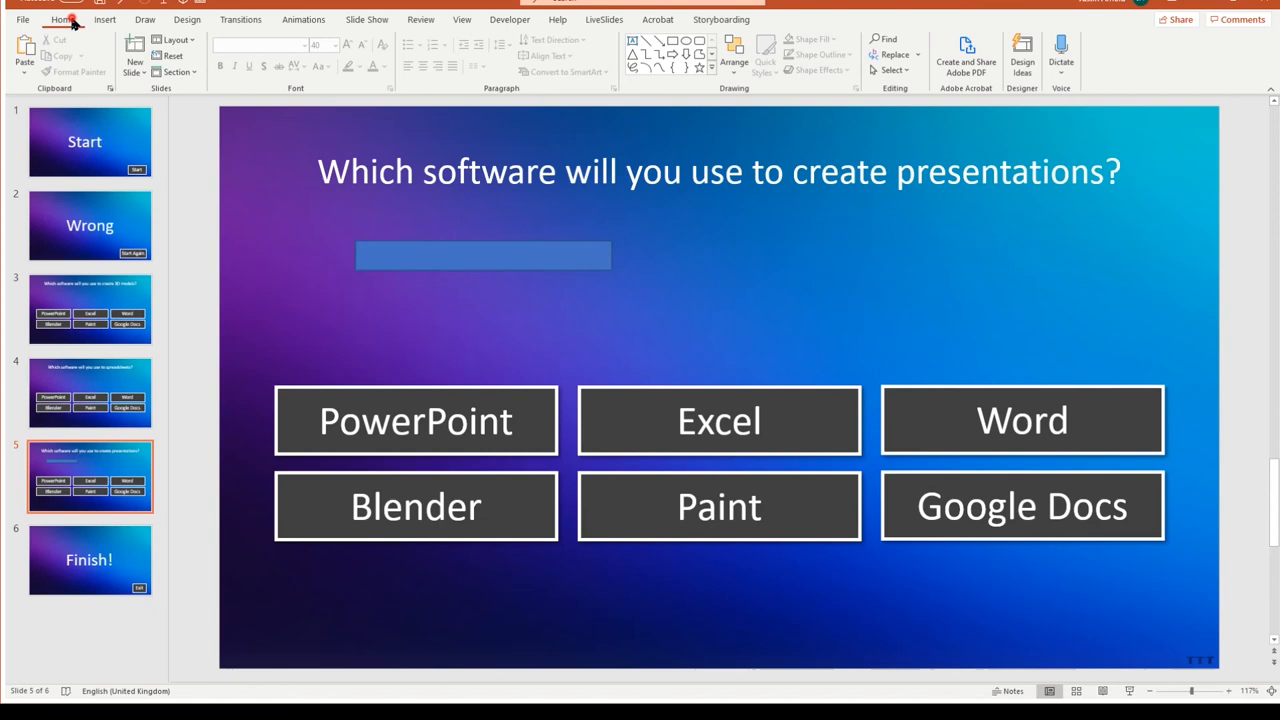
Read the 33.867 cm slide width in Custom Slide Size, then make the bar 11.29 cm wide.
left_click(187, 19)
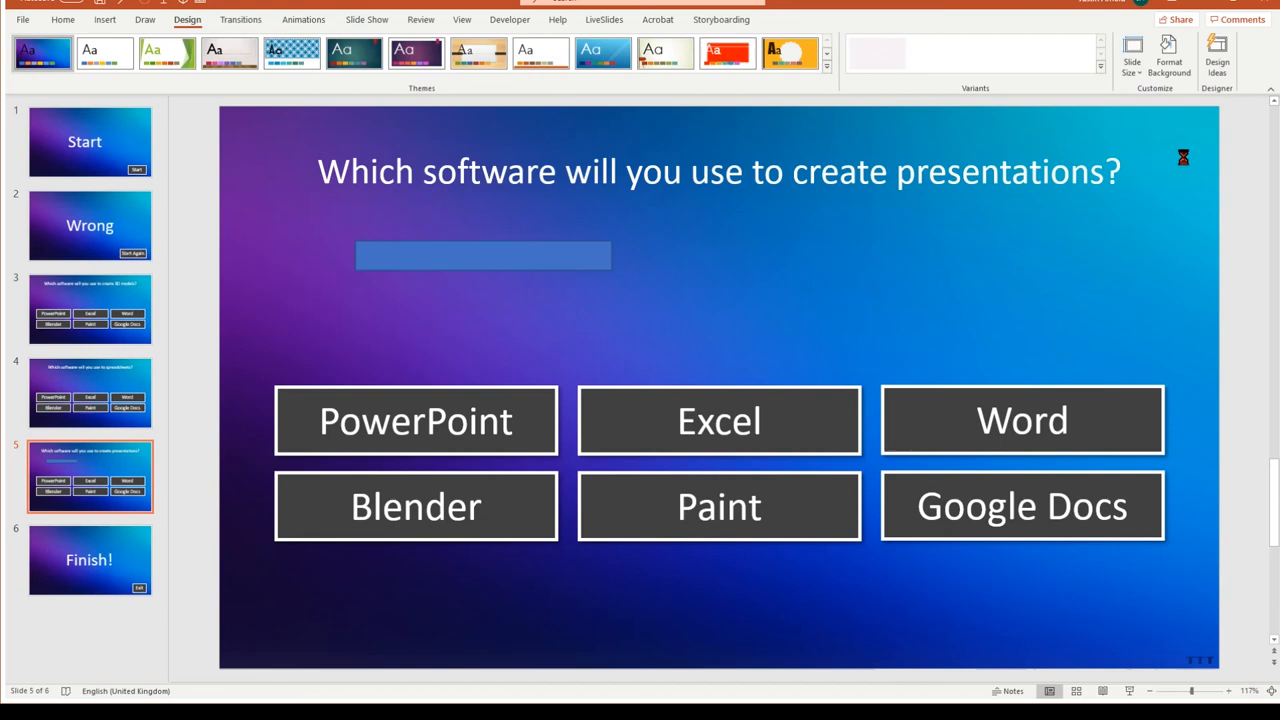
left_click(1132, 50)
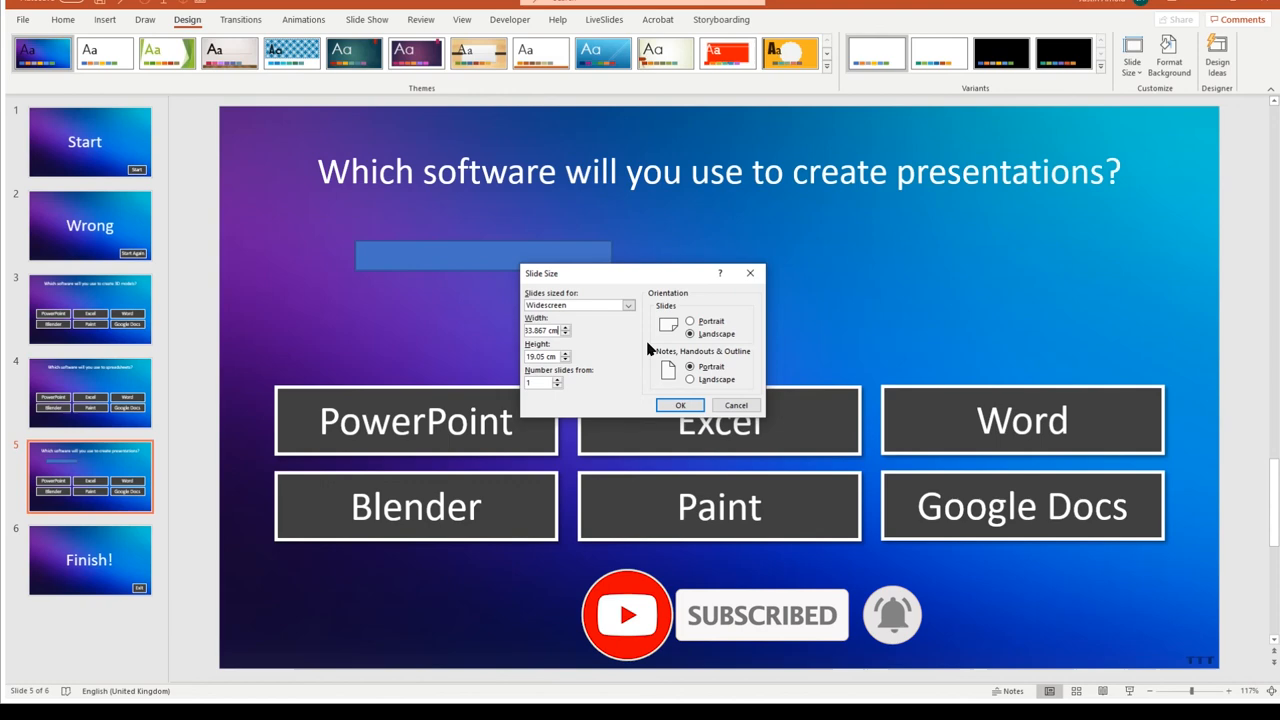
left_click(680, 405)
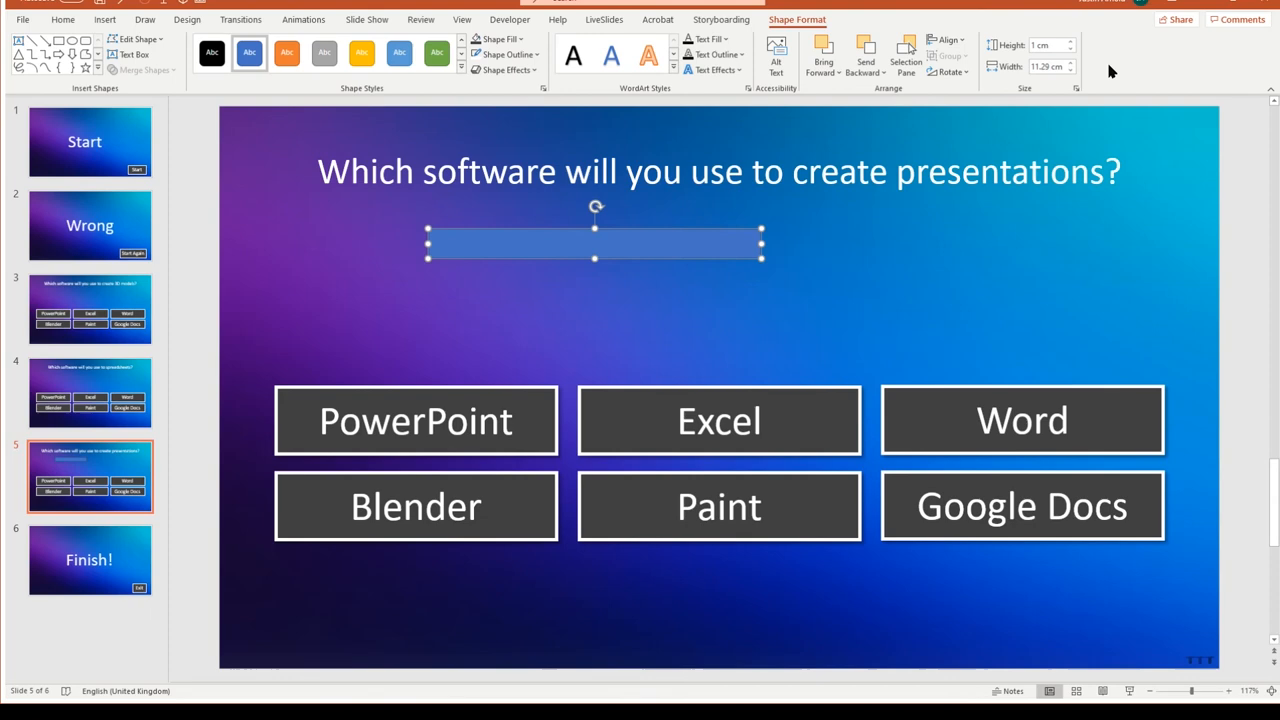
Move the bar to slide 5's top-left corner and fill it red.
left_click_drag(595, 243, 385, 124)
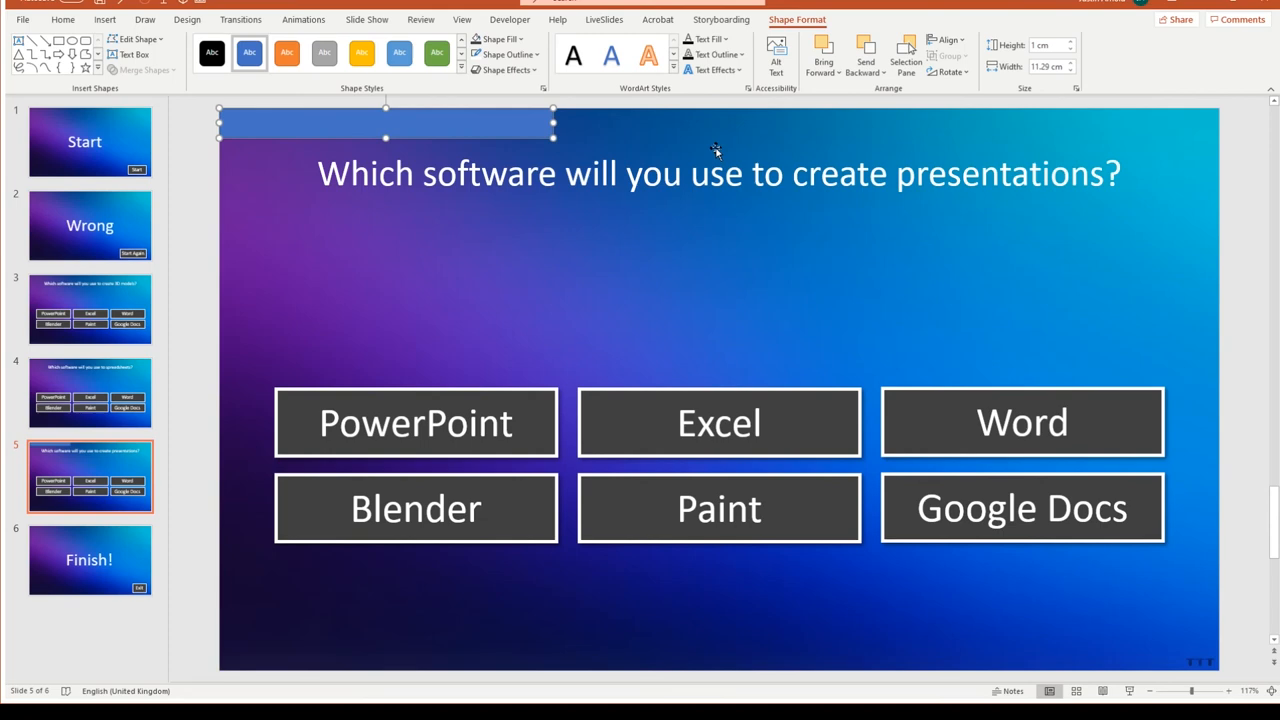
left_click(500, 39)
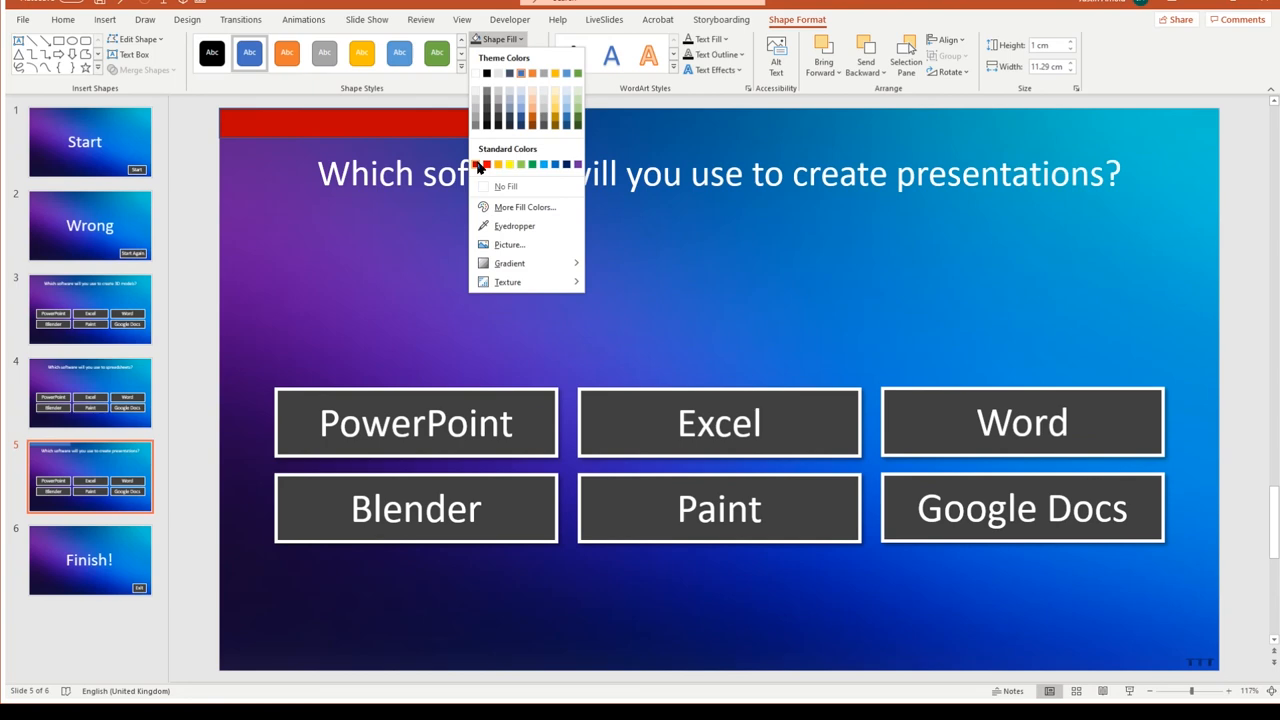
left_click(488, 164)
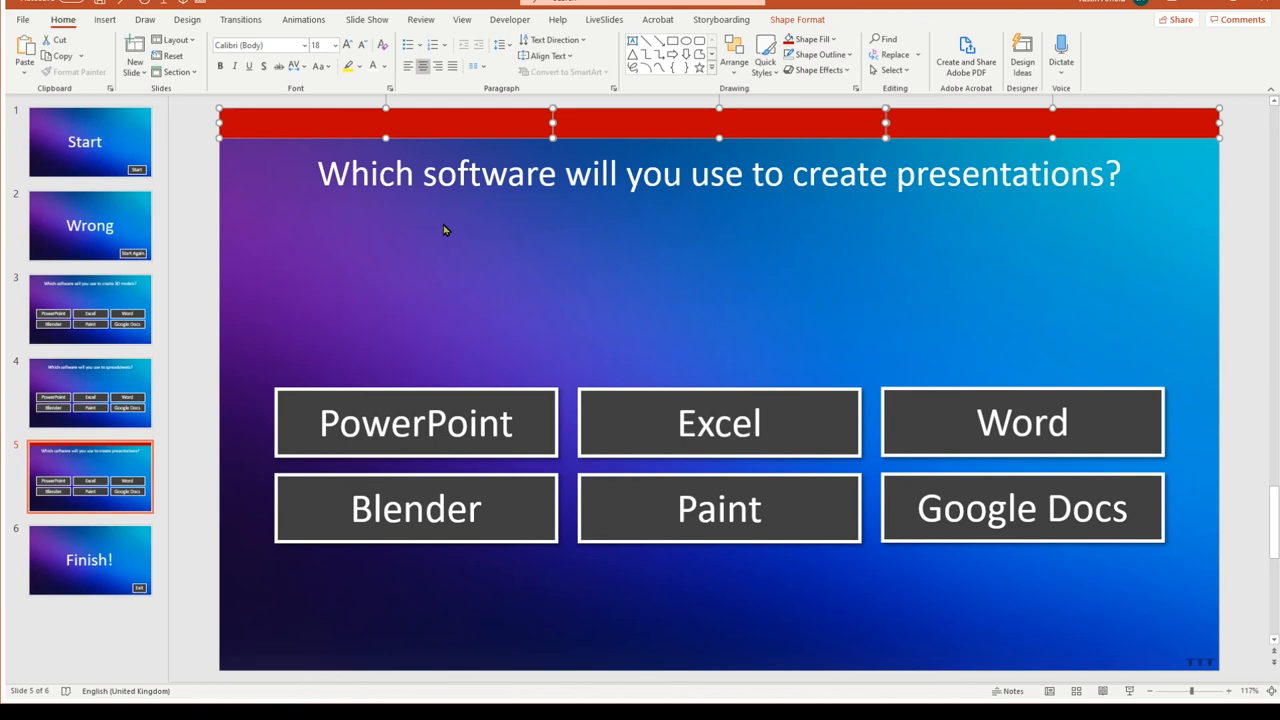
Copy the red bars onto slide 3, leaving one third-width piece along its top edge.
left_click(90, 392)
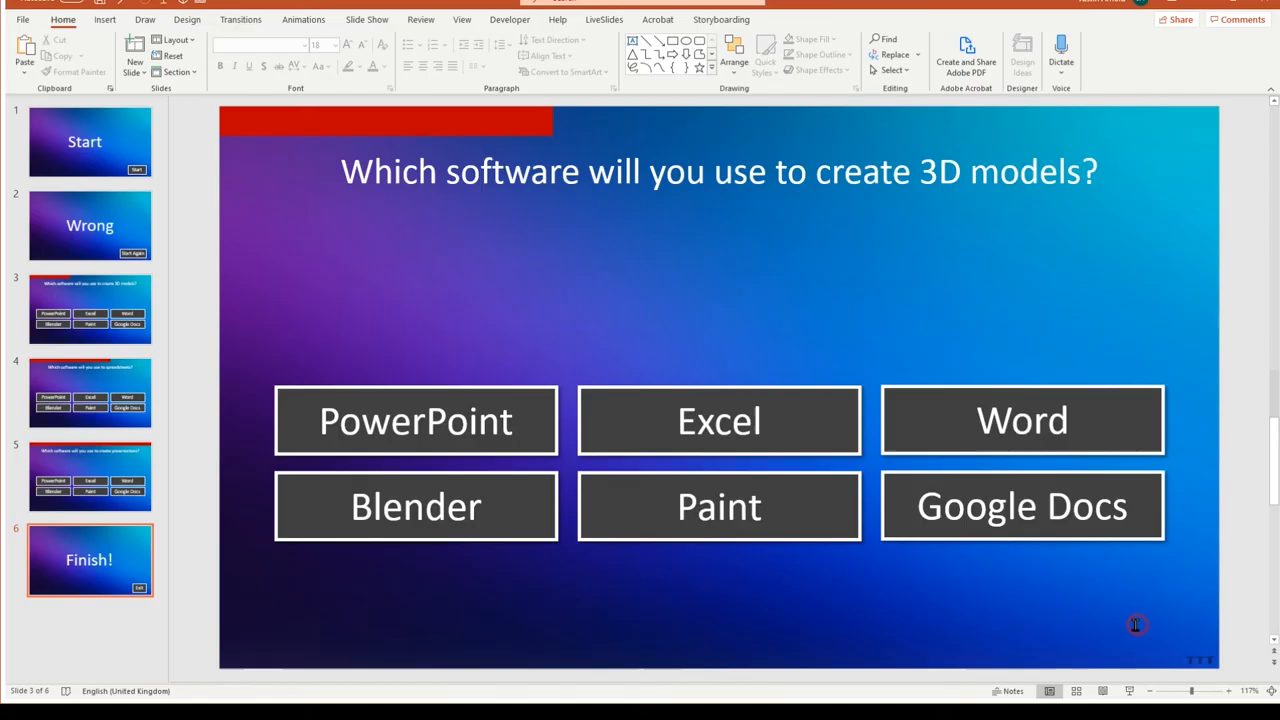
Pass through slide 3 and go back to slide 1, the Start slide.
left_click(90, 308)
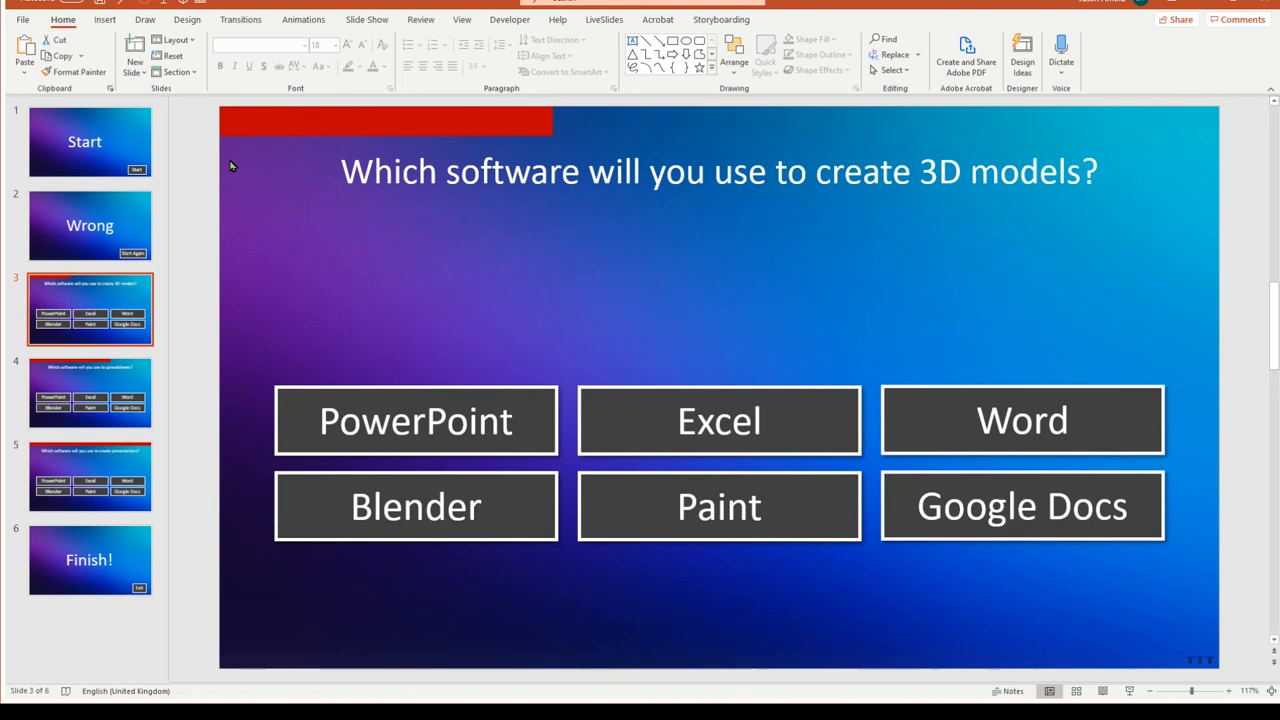
left_click(89, 141)
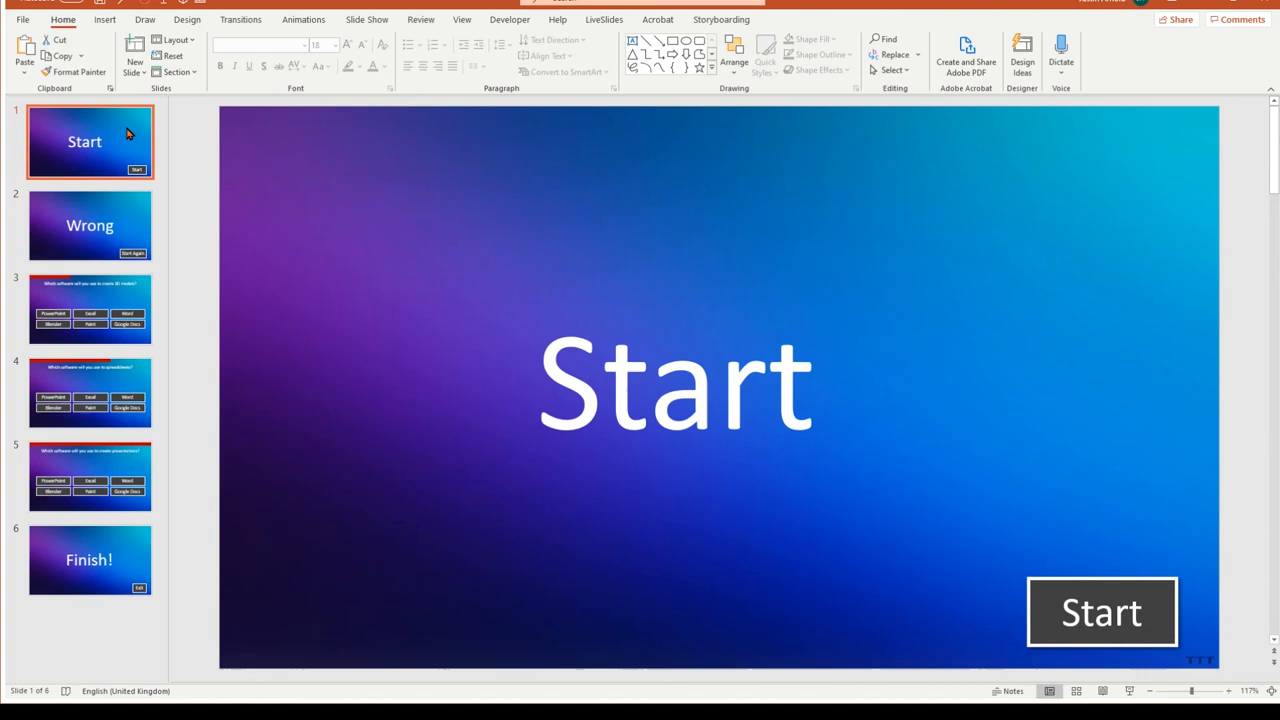